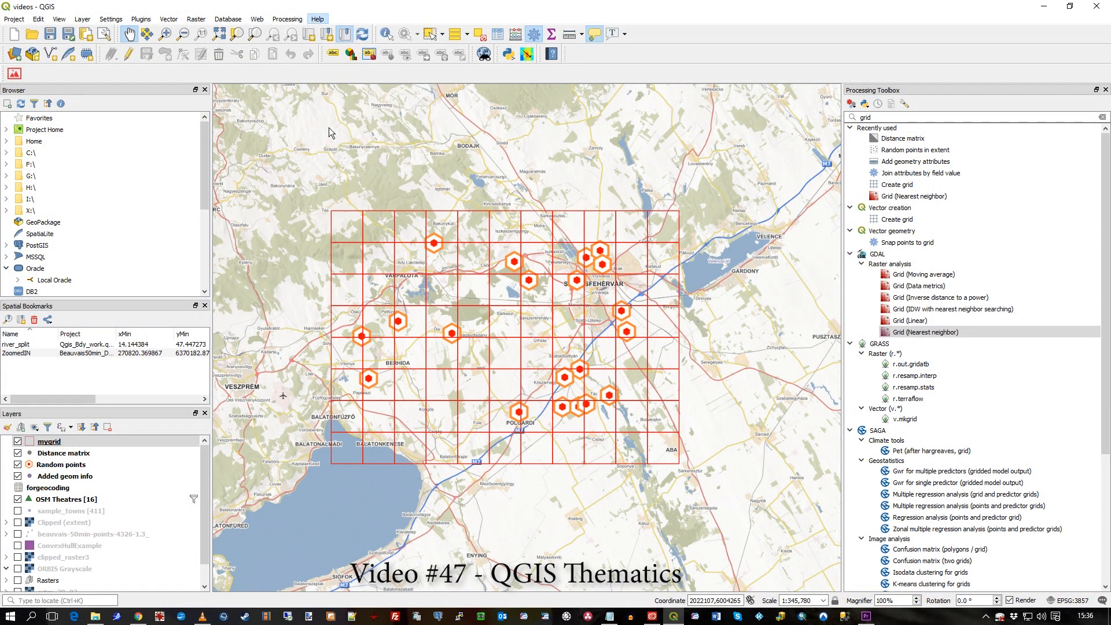
# Check the QGIS version info, then launch Vector > Analysis Tools > Count Points in Polygon
pyautogui.click(317, 19)
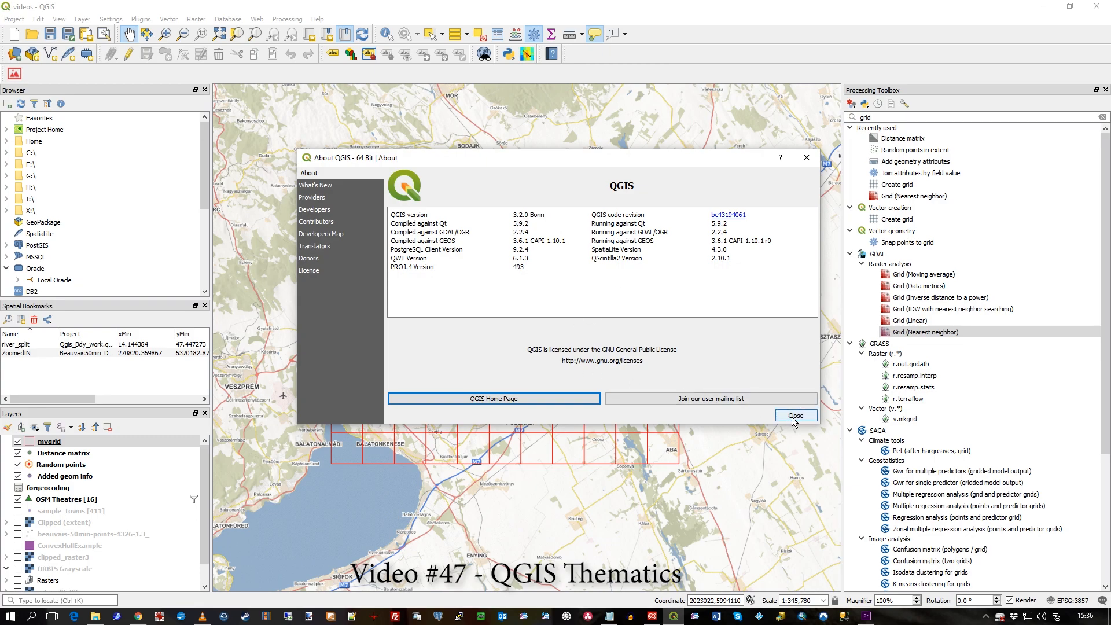
pyautogui.click(795, 415)
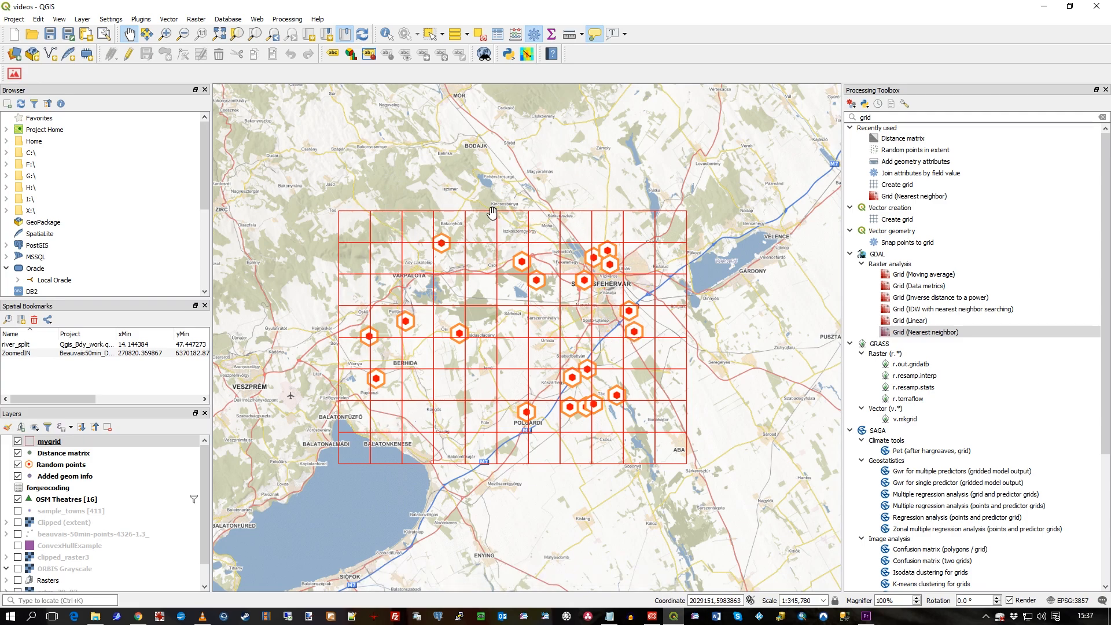
pyautogui.moveTo(446, 417)
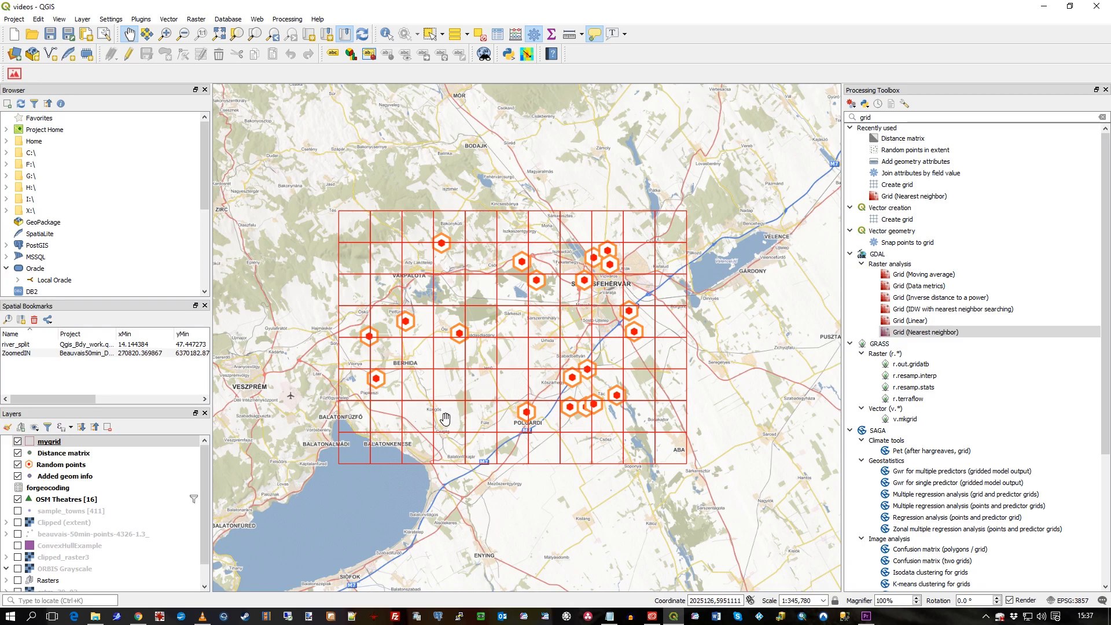
pyautogui.moveTo(412, 329)
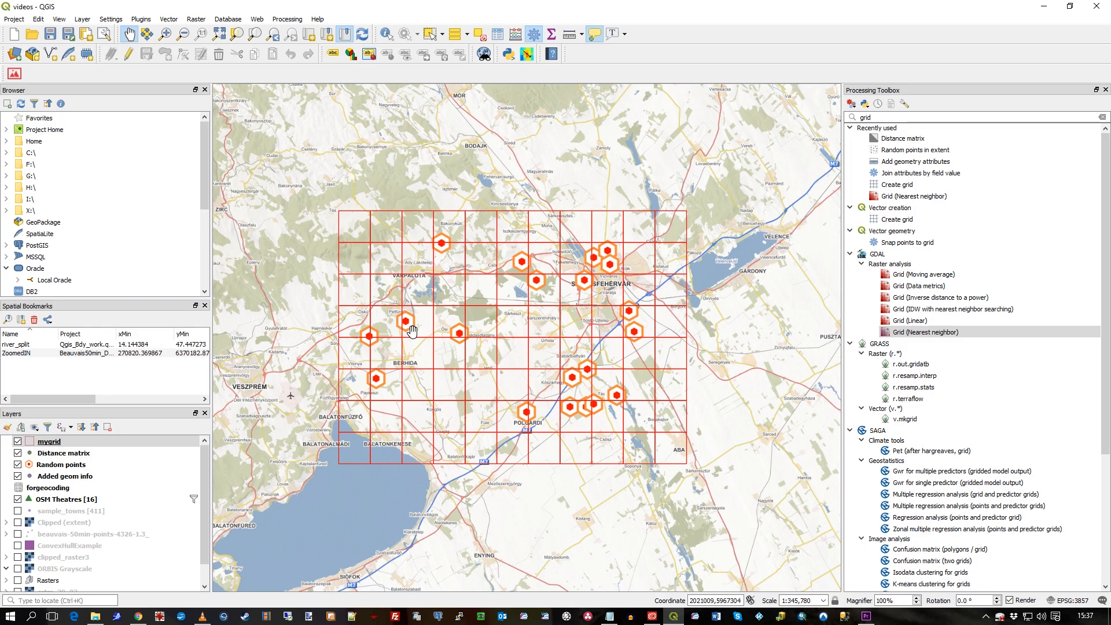
pyautogui.moveTo(622, 287)
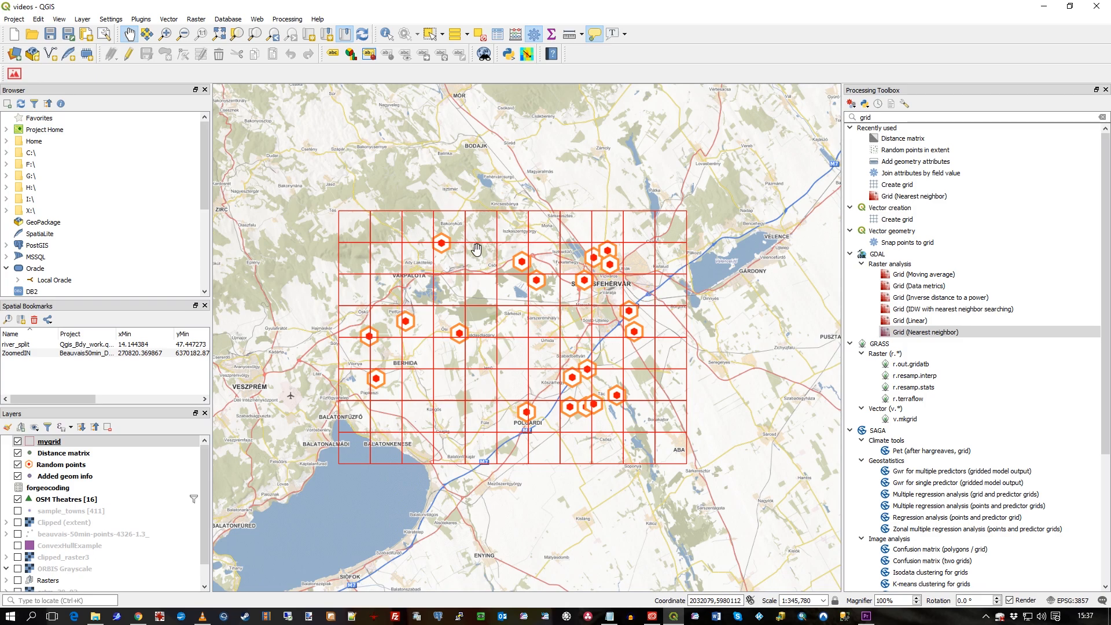
pyautogui.moveTo(661, 402)
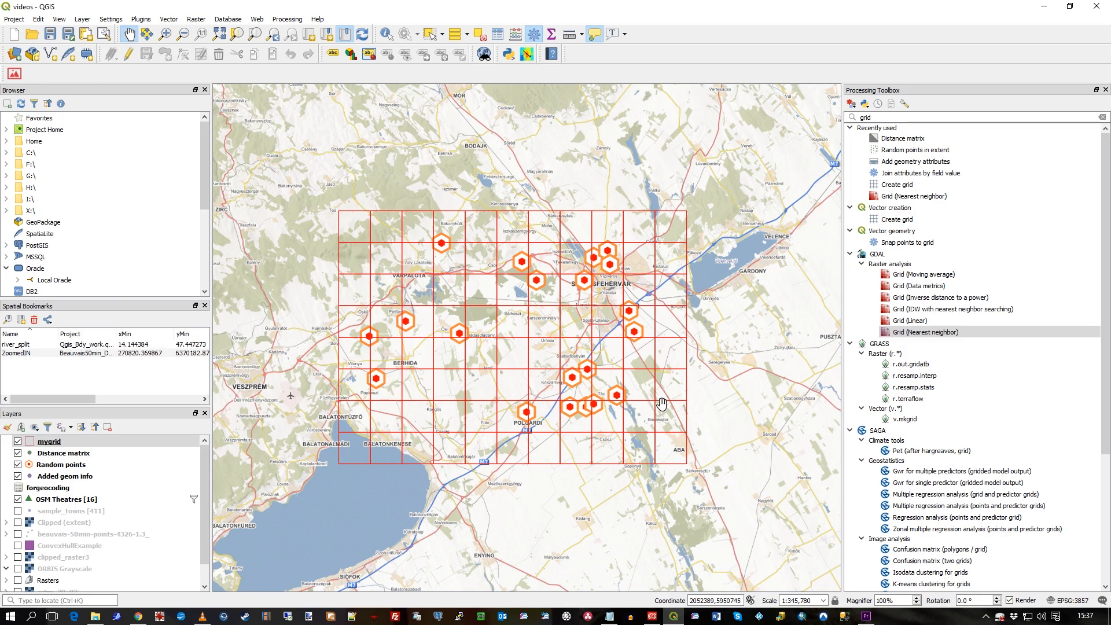
pyautogui.moveTo(450, 326)
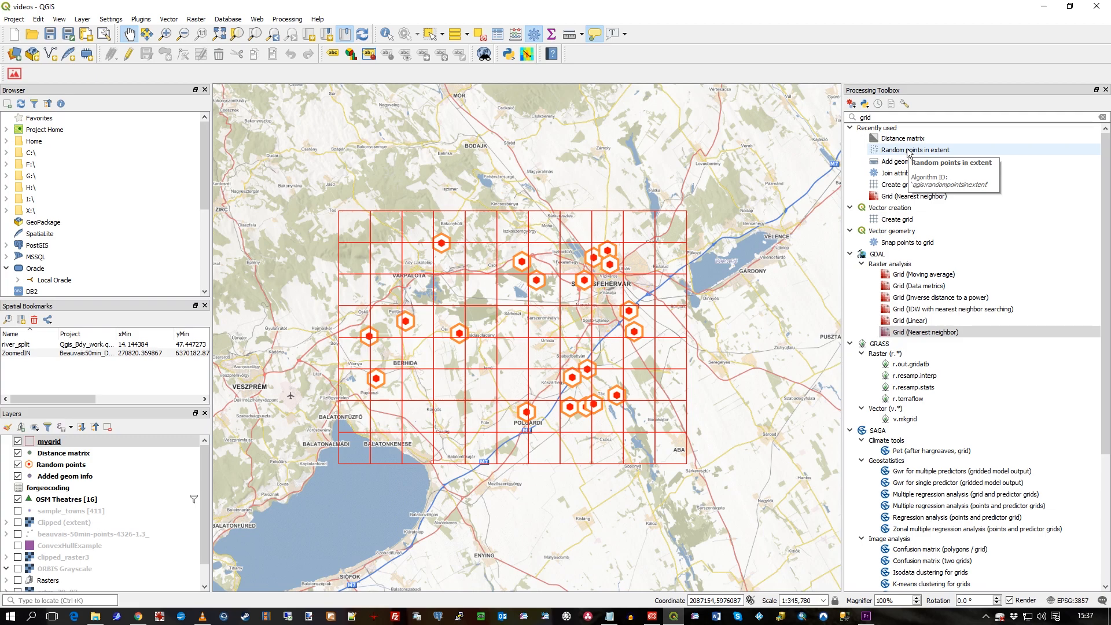
pyautogui.moveTo(906, 221)
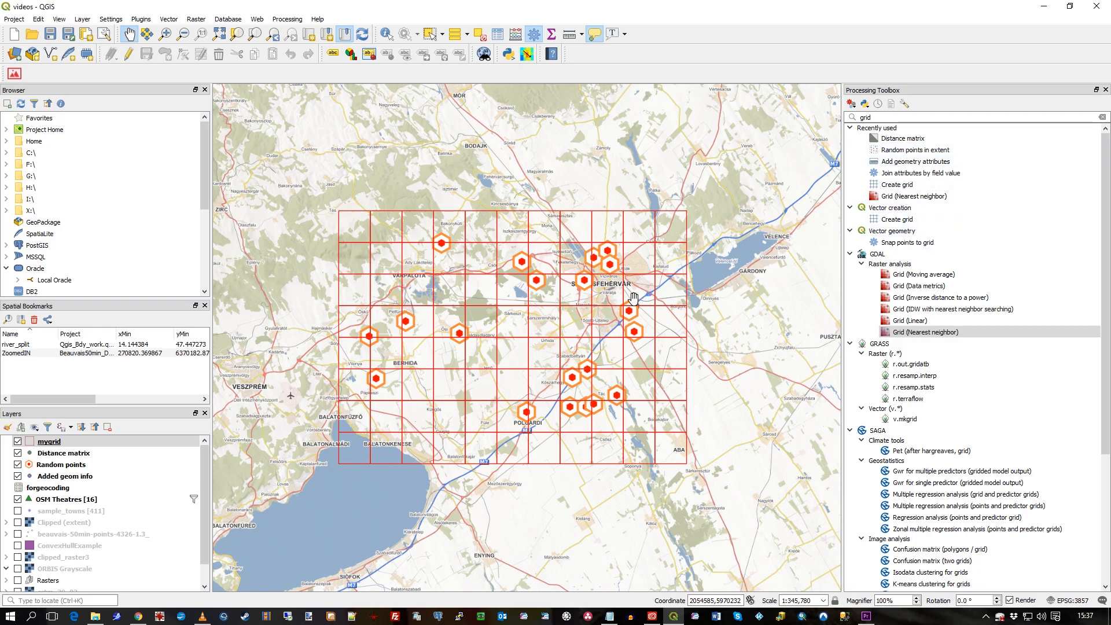
pyautogui.moveTo(487, 282)
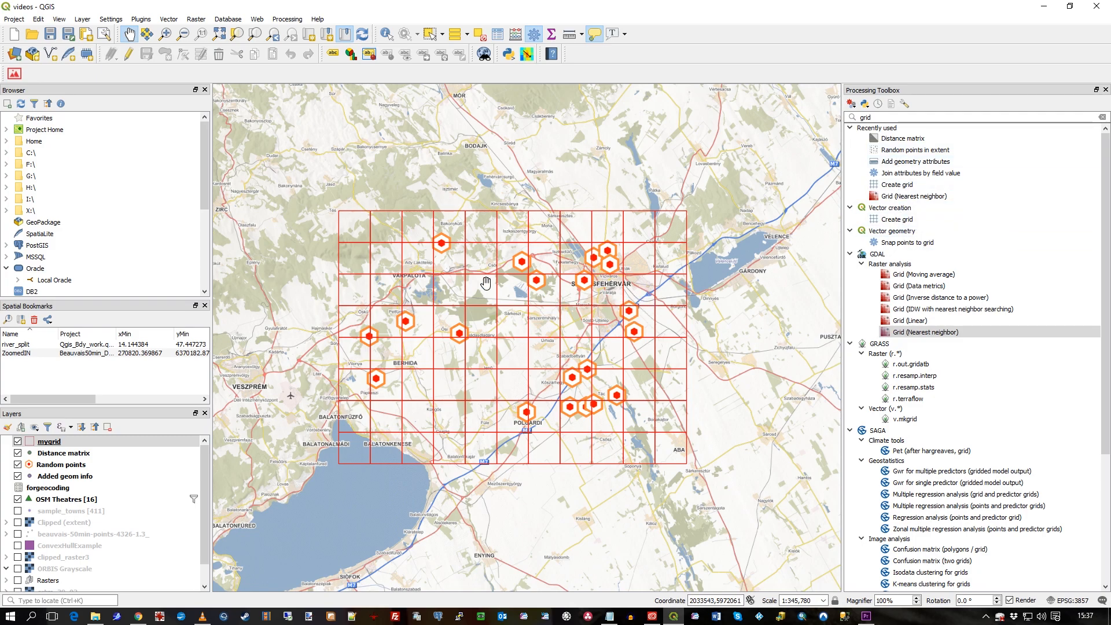
pyautogui.moveTo(361, 247)
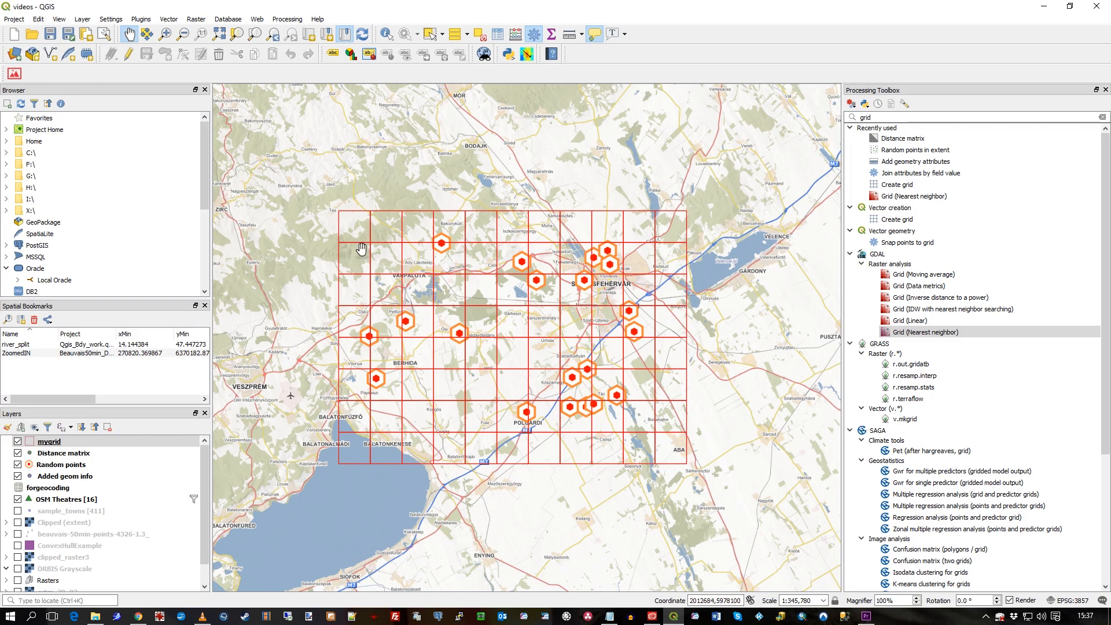
pyautogui.moveTo(382, 326)
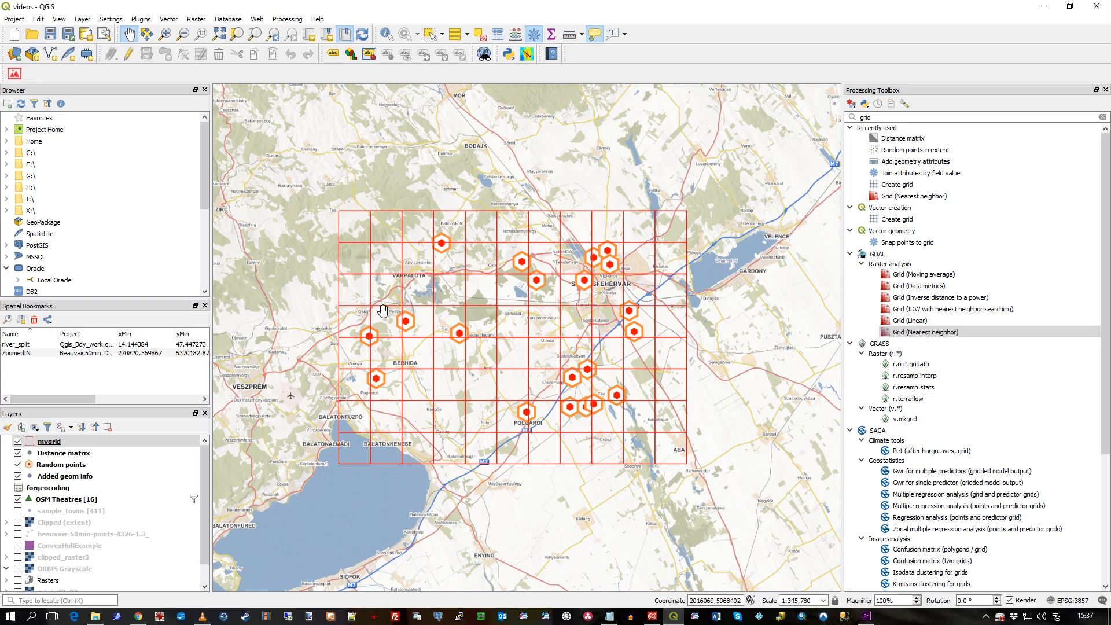
pyautogui.moveTo(628, 263)
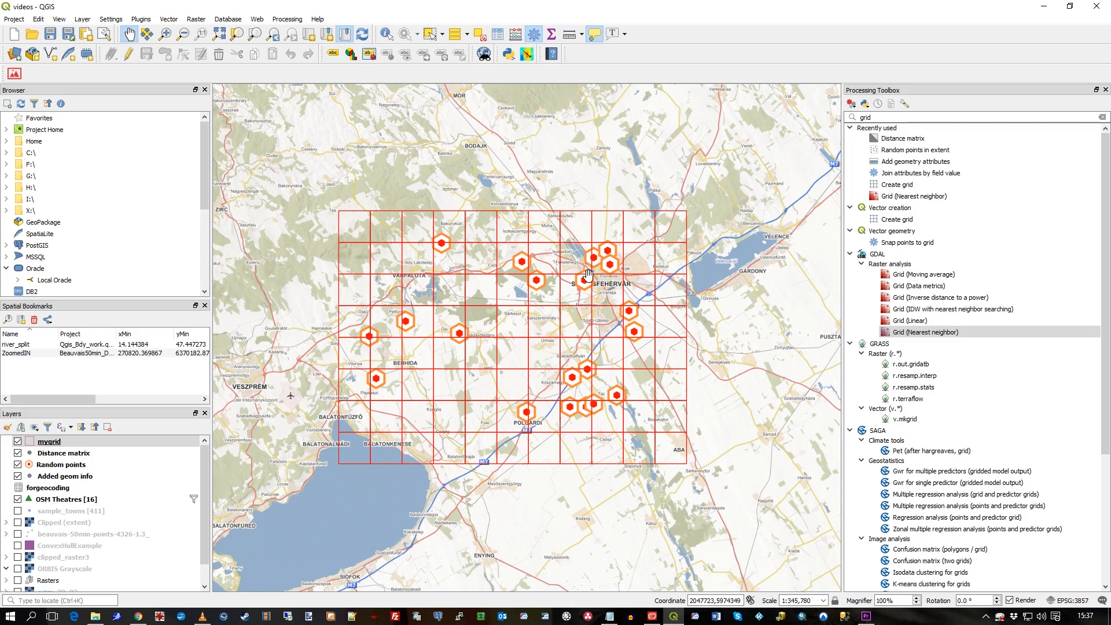
pyautogui.moveTo(491, 372)
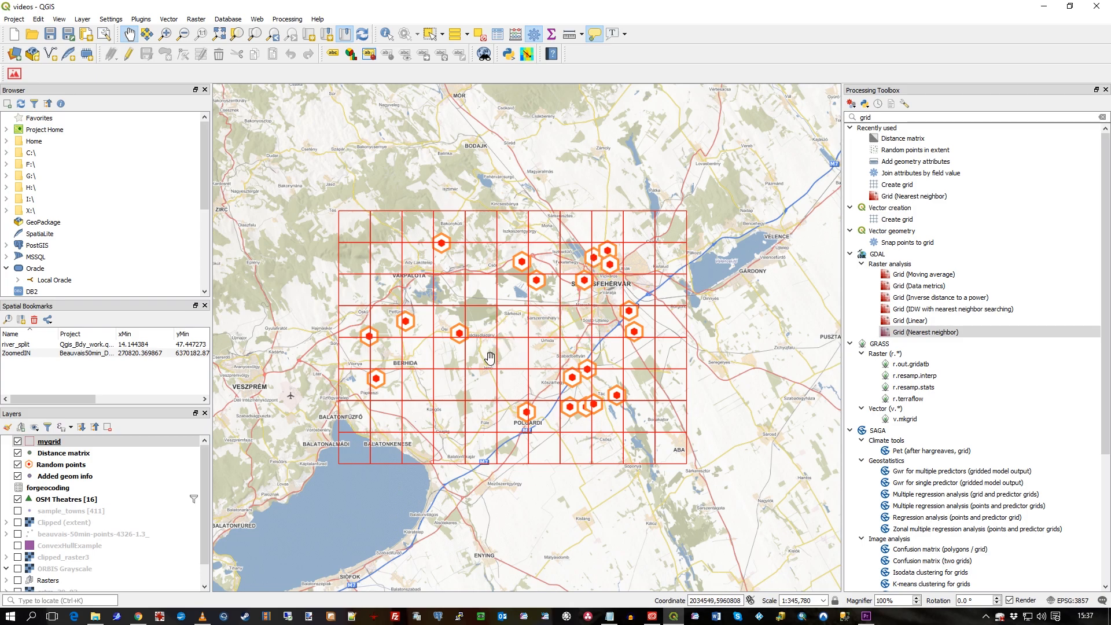
pyautogui.moveTo(651, 338)
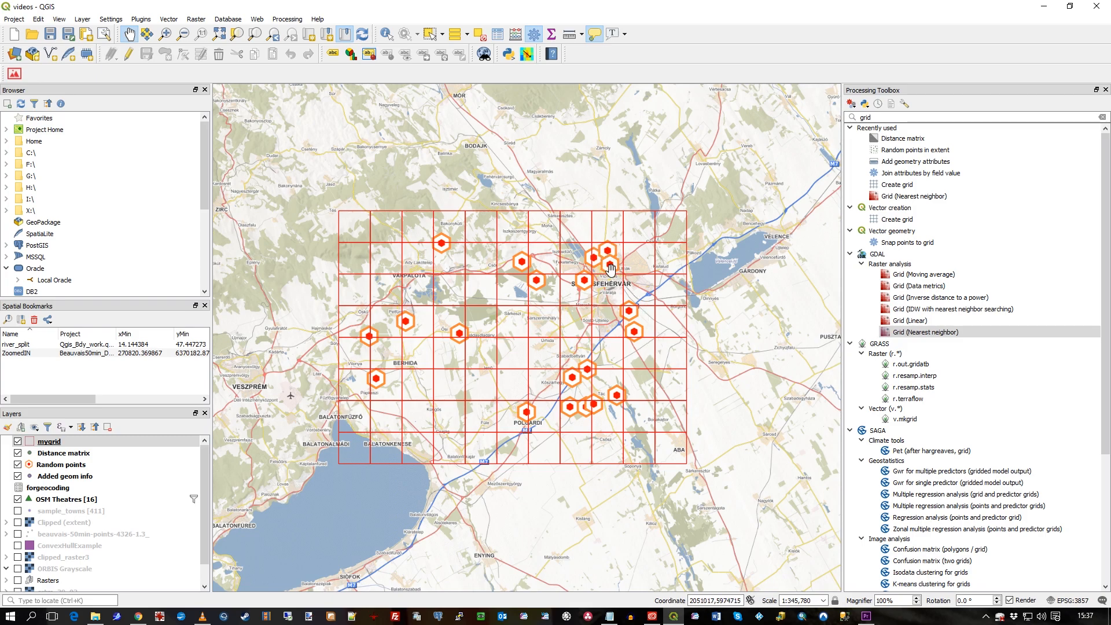
pyautogui.moveTo(600, 259)
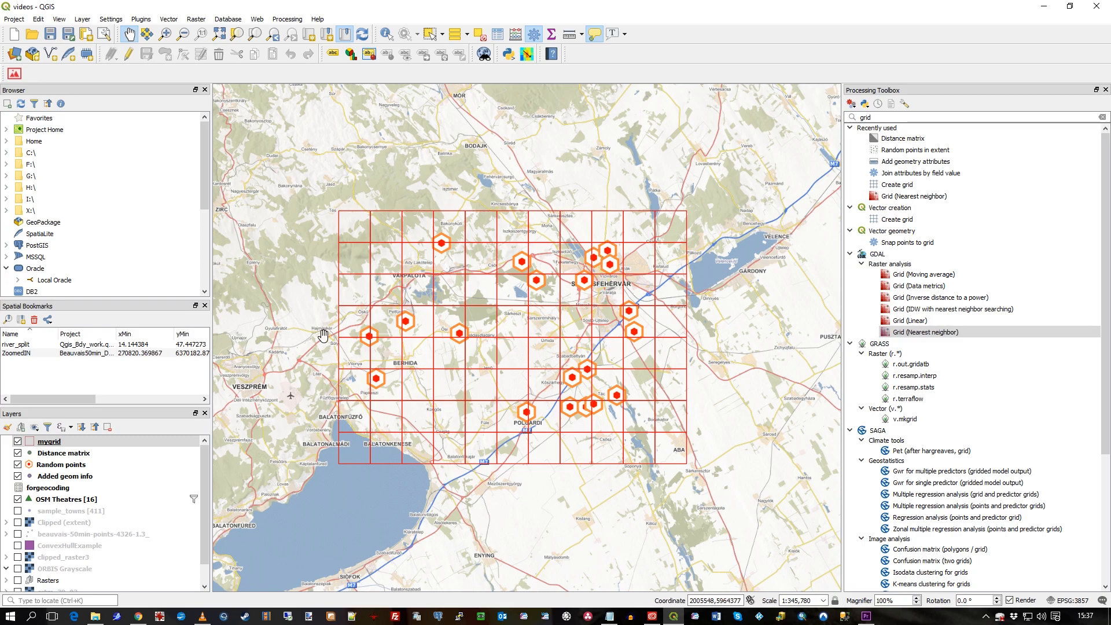
pyautogui.moveTo(634, 332)
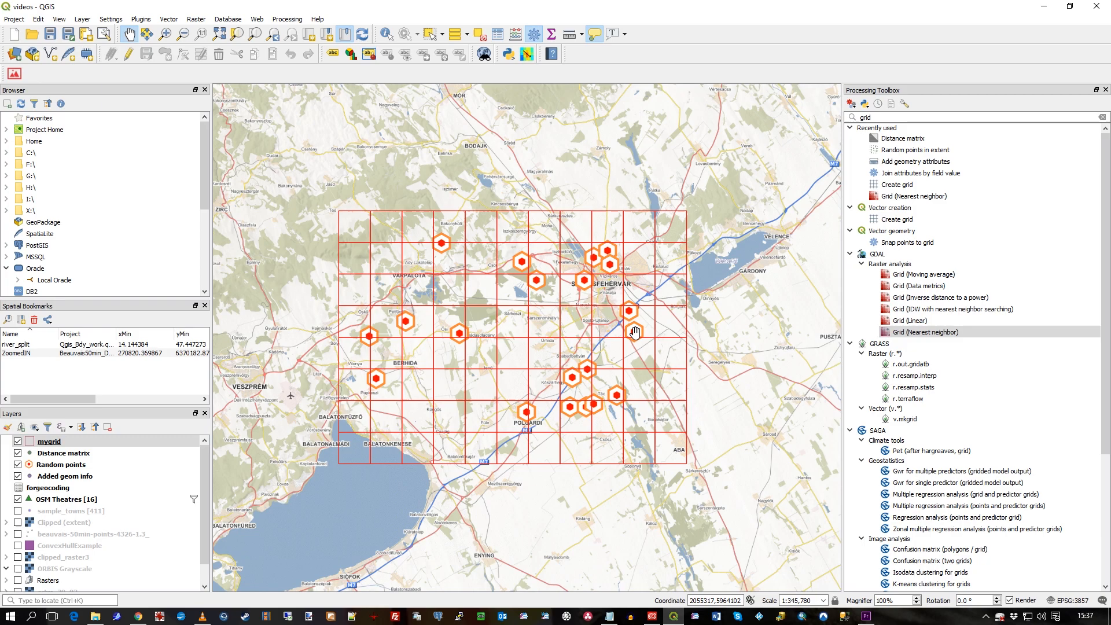
pyautogui.moveTo(598, 257)
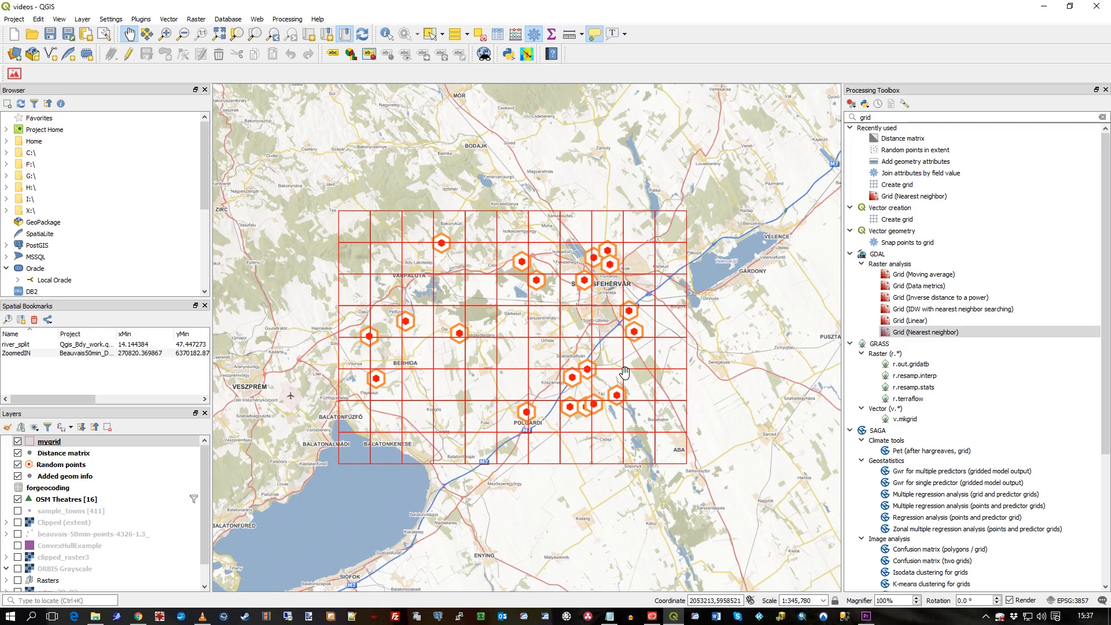
pyautogui.moveTo(624, 372)
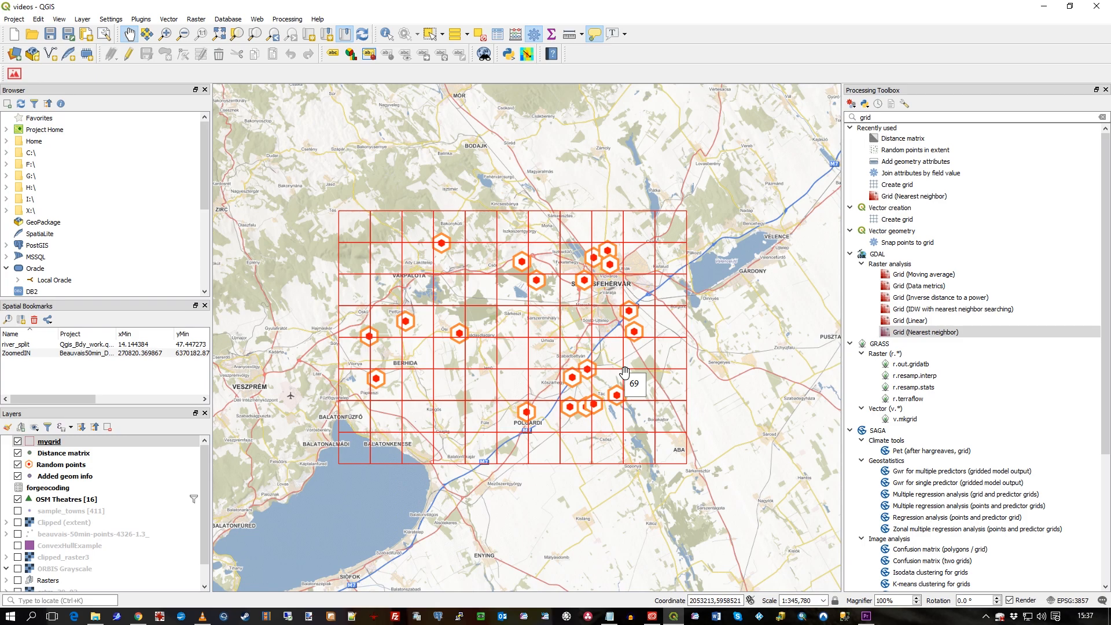
pyautogui.moveTo(335, 186)
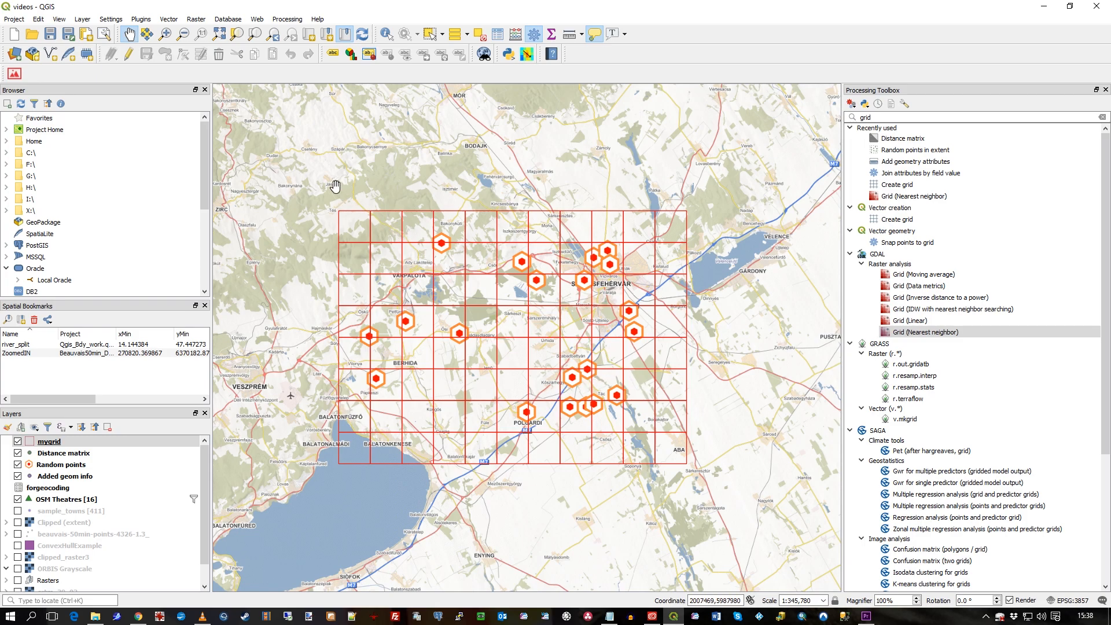
pyautogui.click(167, 18)
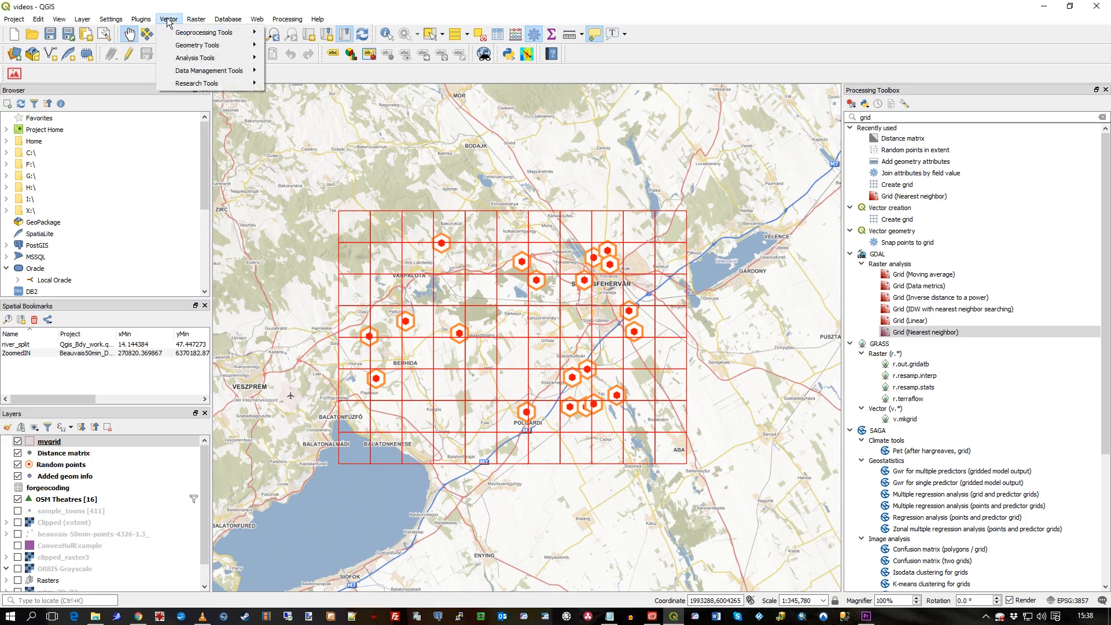
pyautogui.moveTo(195, 57)
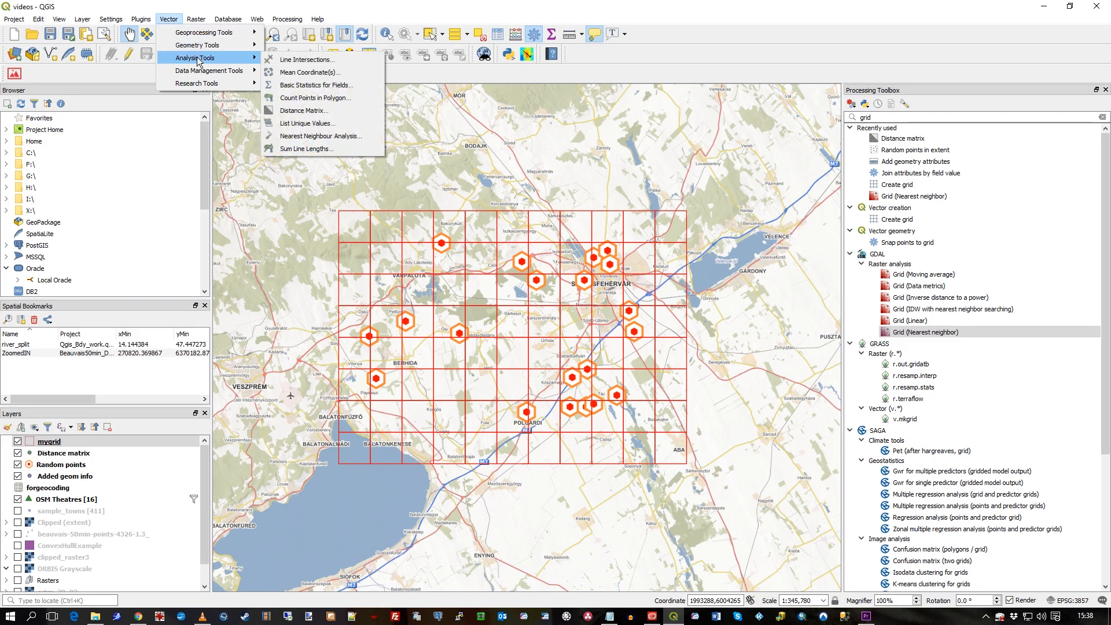
pyautogui.moveTo(318, 73)
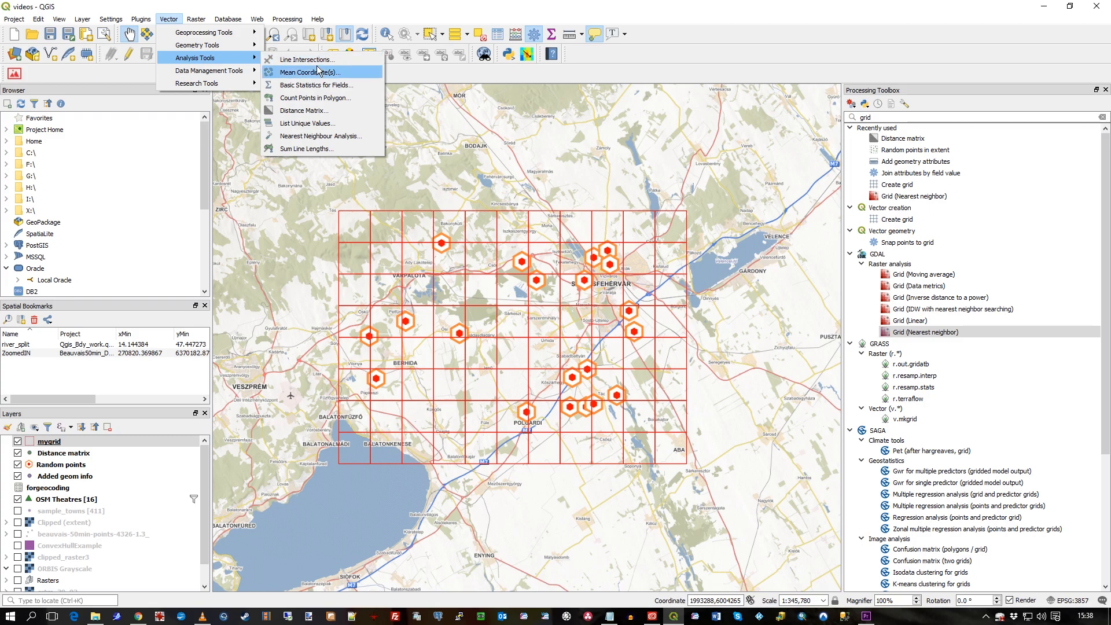
pyautogui.moveTo(337, 98)
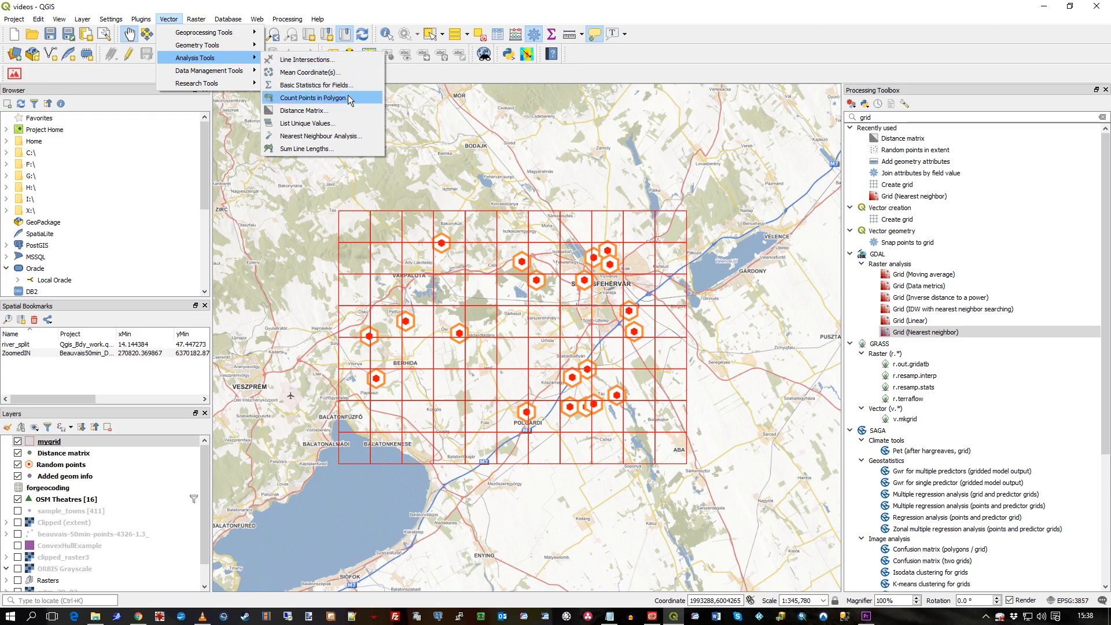
pyautogui.click(317, 97)
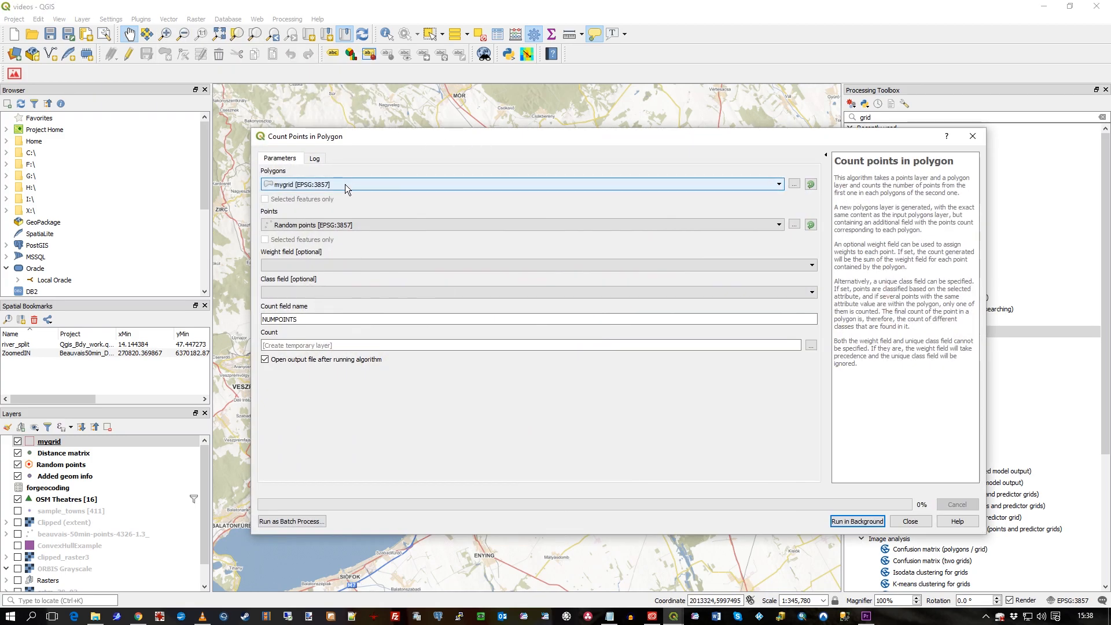
pyautogui.moveTo(296, 188)
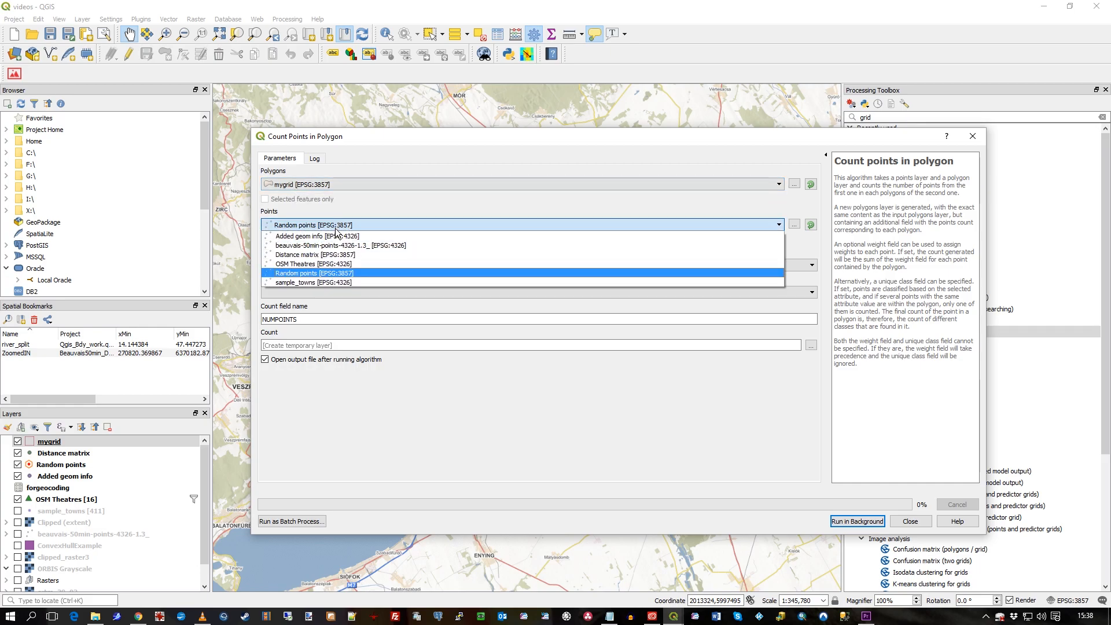
# Count Random points within mygrid polygons into a NUMPOINTS field and run it
pyautogui.click(311, 273)
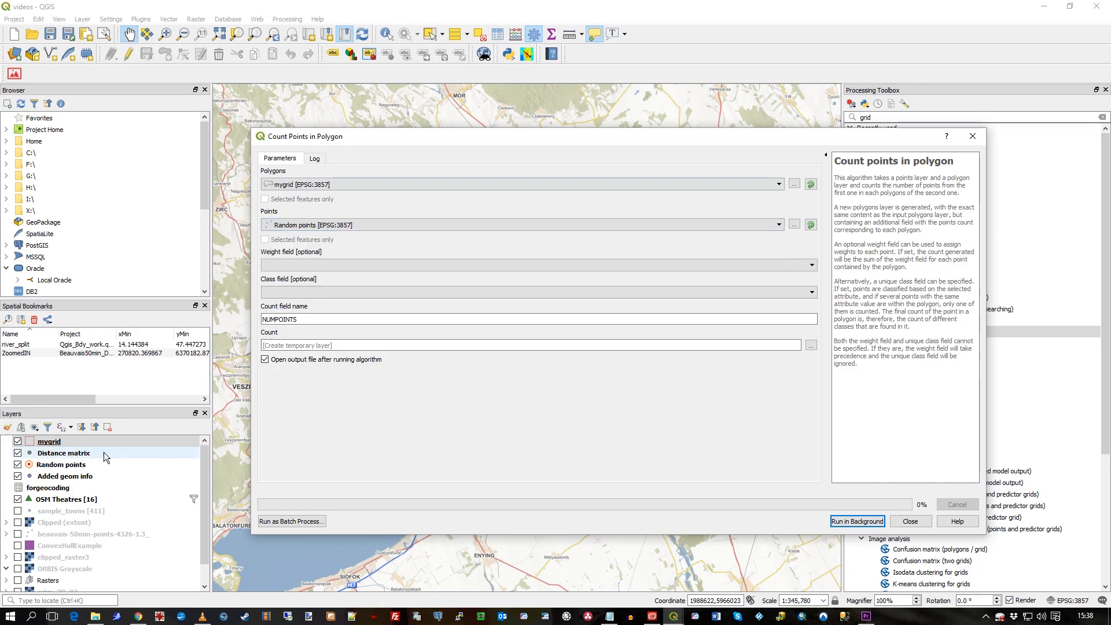
pyautogui.click(60, 464)
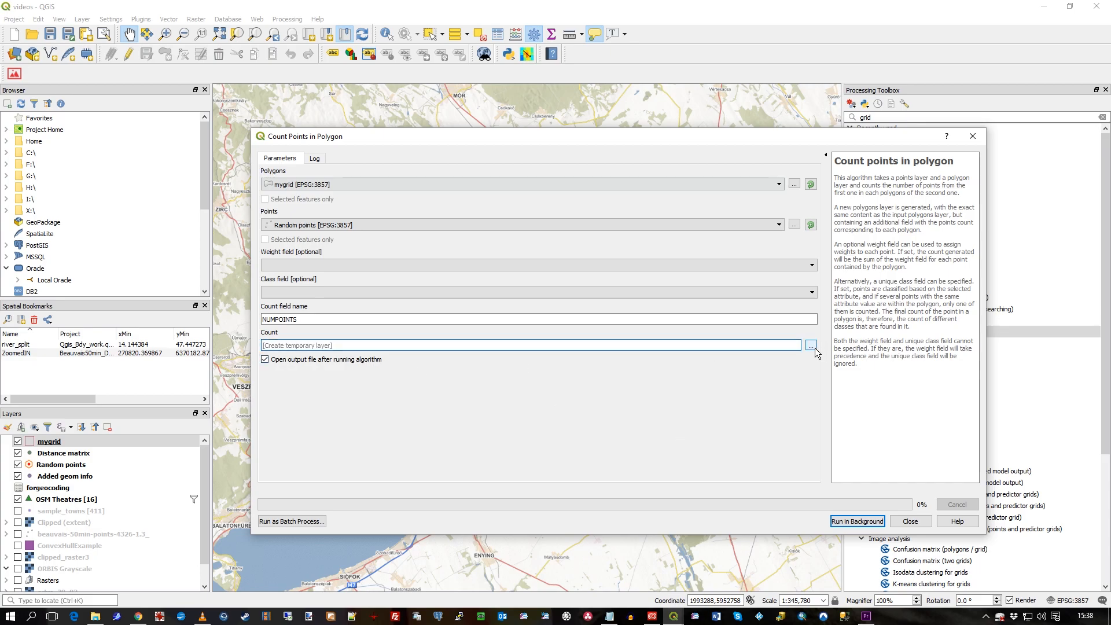
pyautogui.click(811, 345)
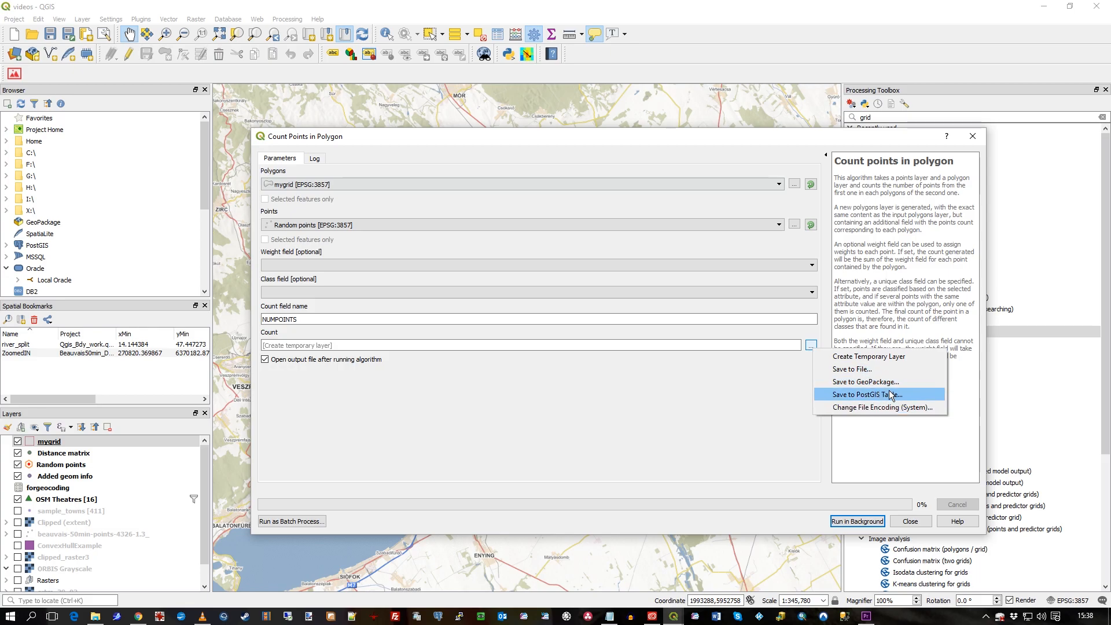
pyautogui.moveTo(582, 387)
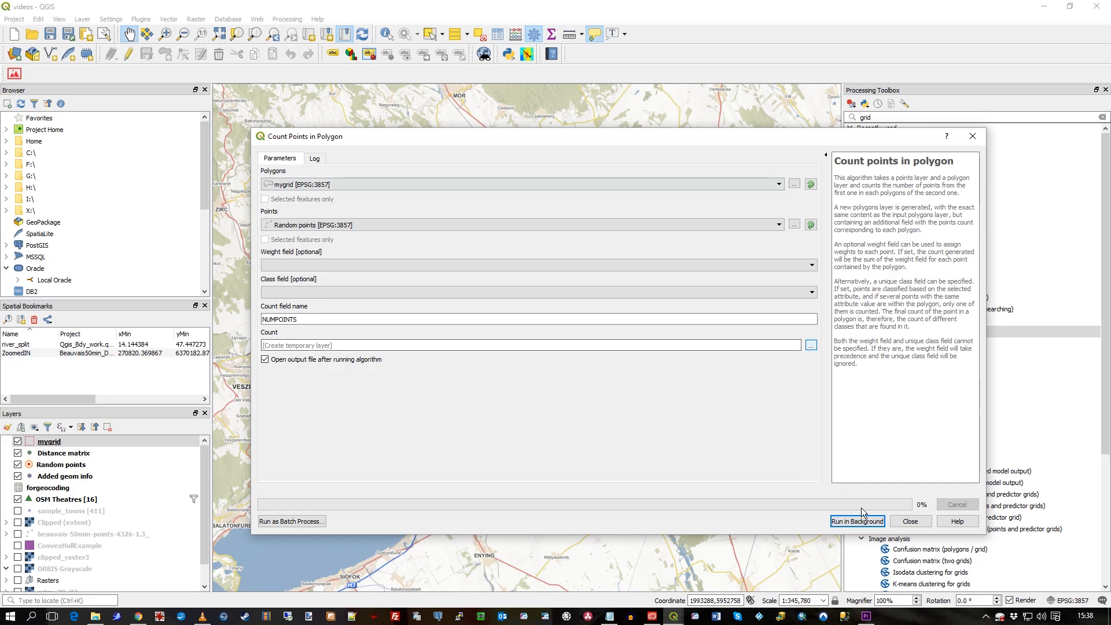
pyautogui.click(857, 520)
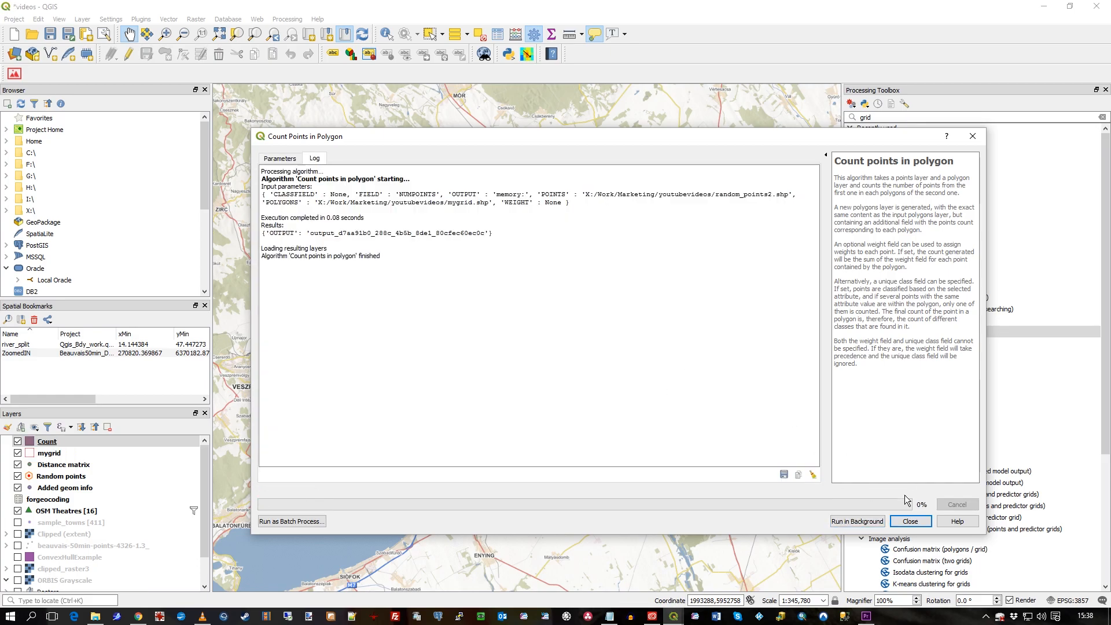
# Close the tool and confirm the Count layer has 88 features and a NUMPOINTS integer field
pyautogui.click(911, 521)
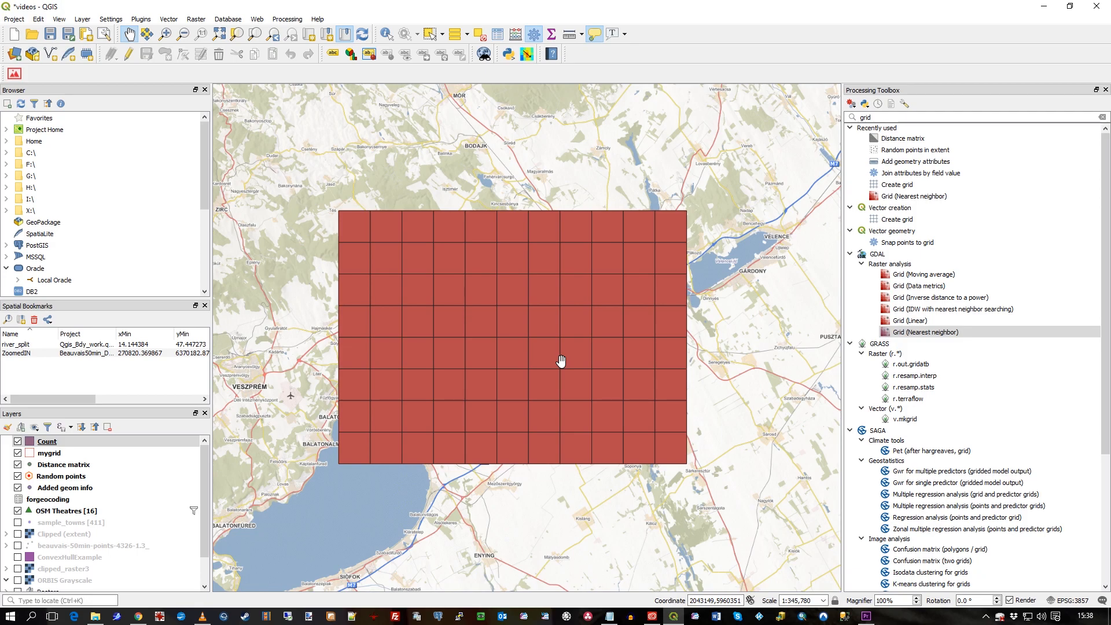
pyautogui.click(47, 441)
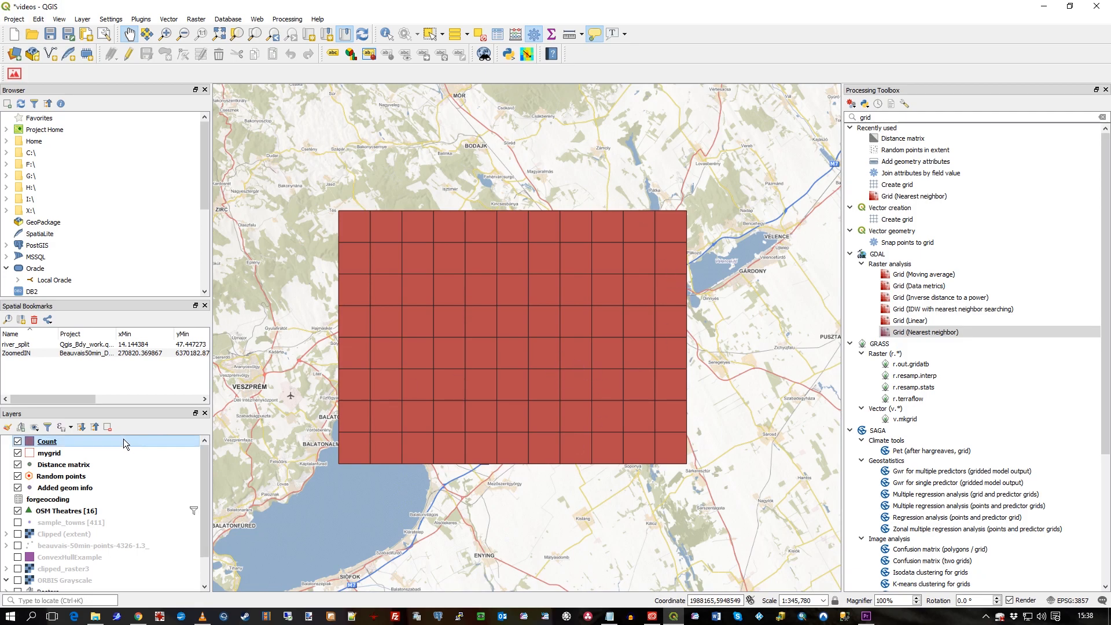
pyautogui.click(49, 453)
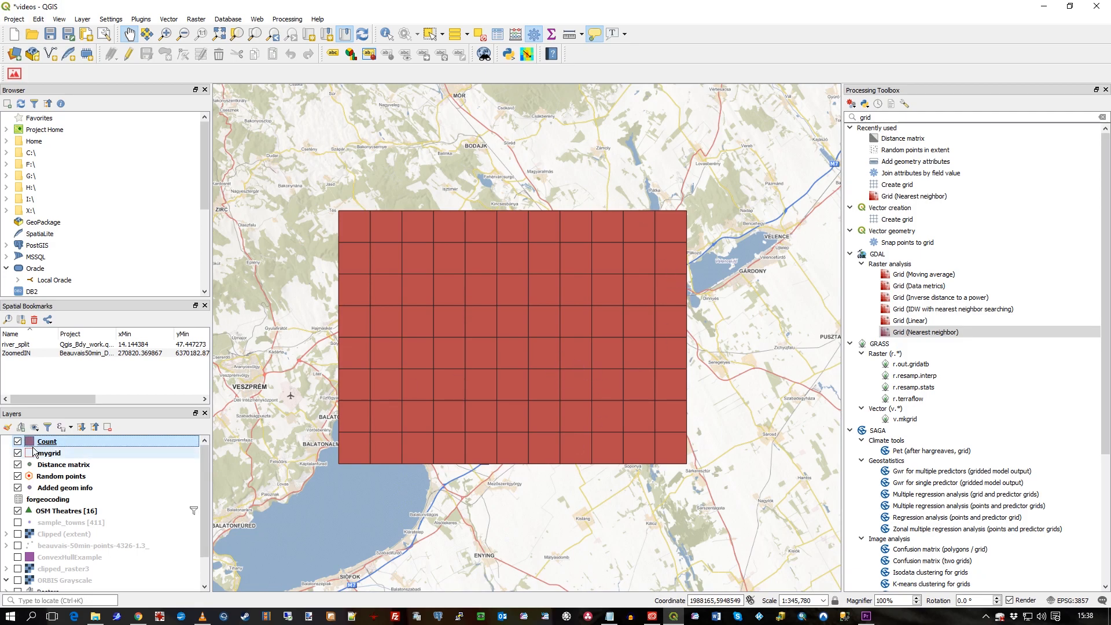
pyautogui.click(14, 441)
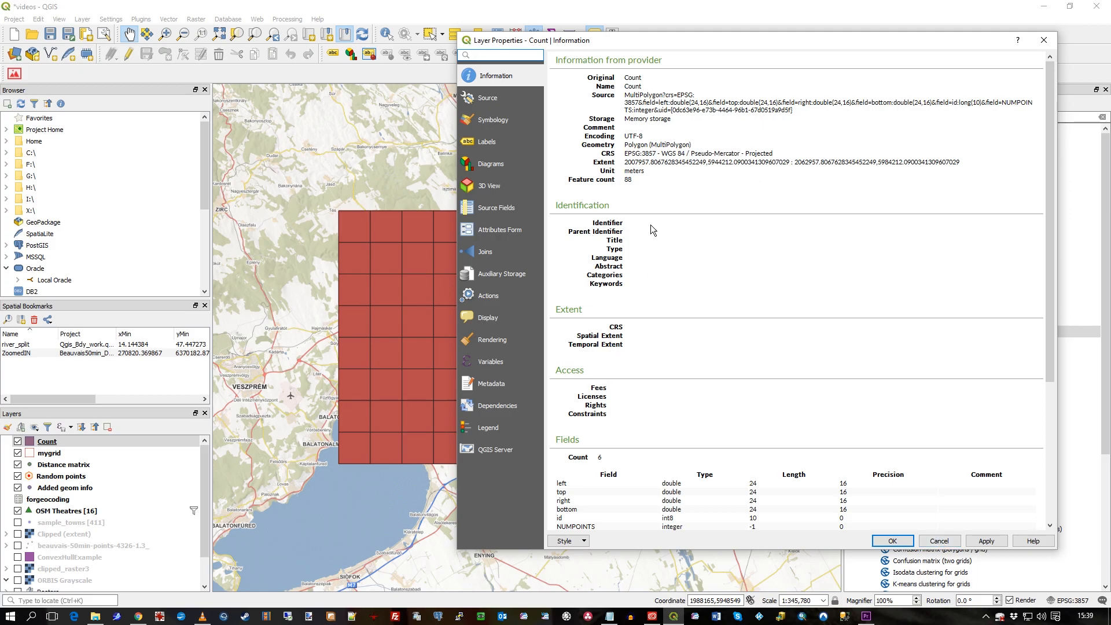
pyautogui.click(487, 97)
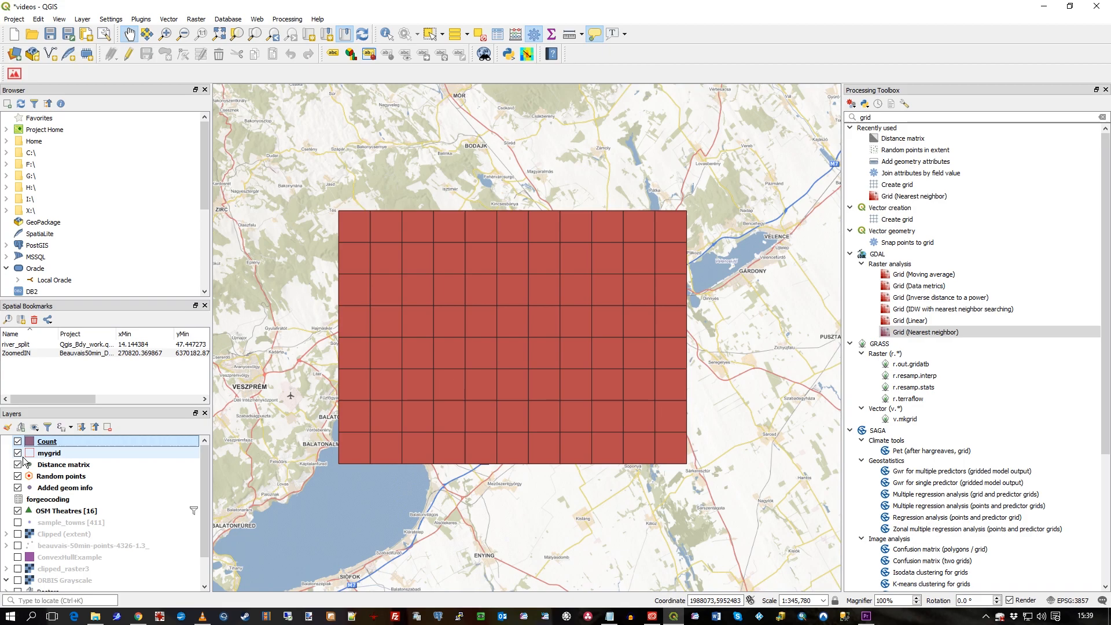
pyautogui.moveTo(28, 454)
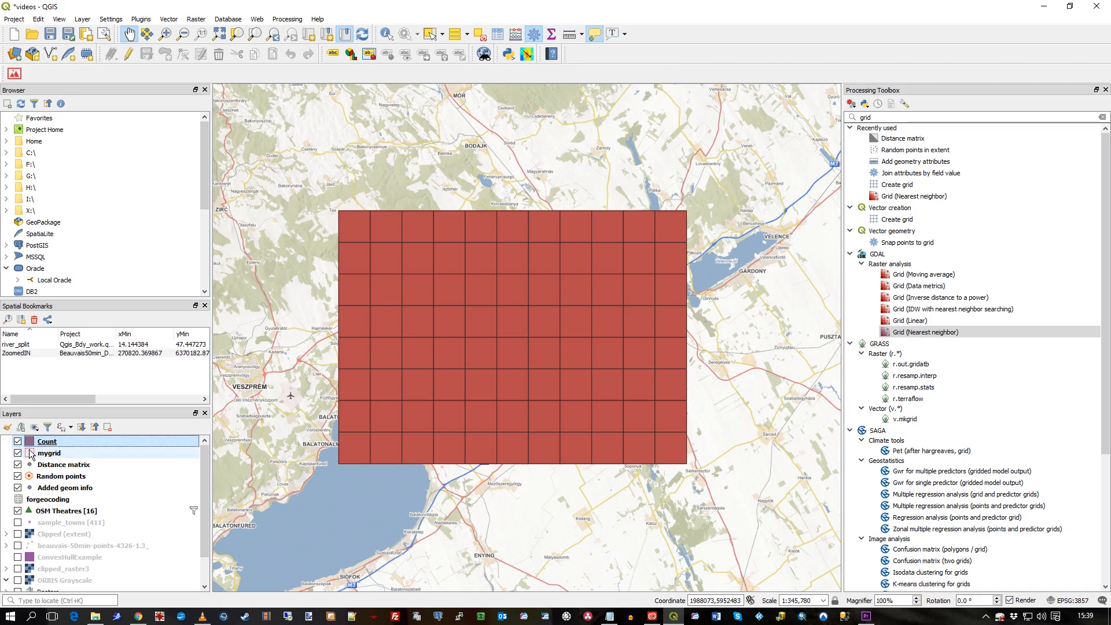
pyautogui.moveTo(400, 33)
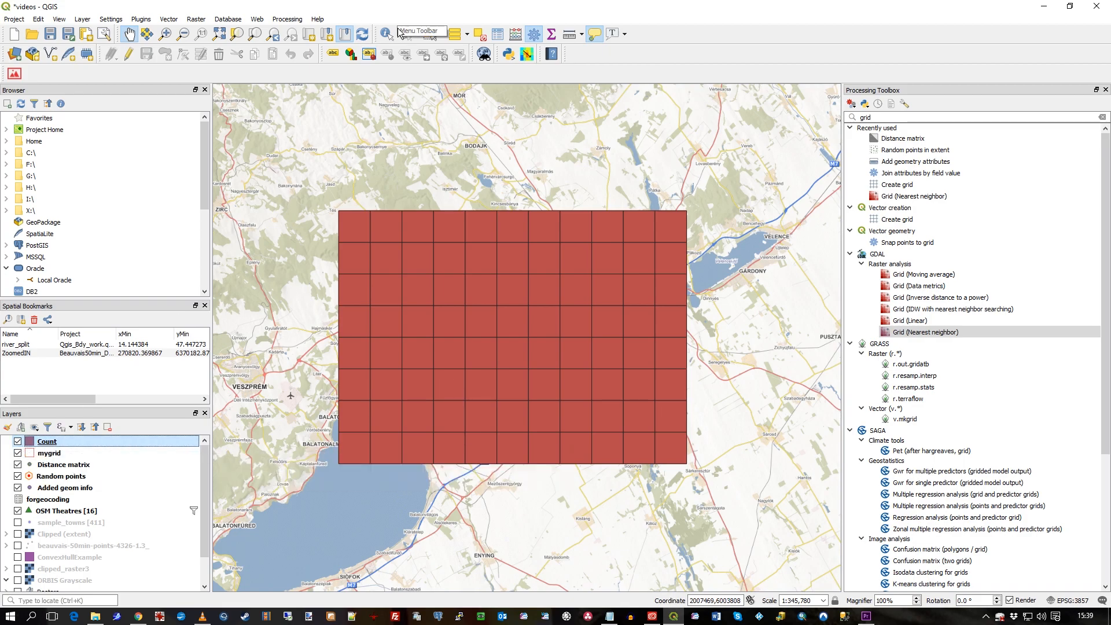
# Identify grid cells' NUMPOINTS values (3, NULL) and move Random points above the Count grid
pyautogui.click(416, 232)
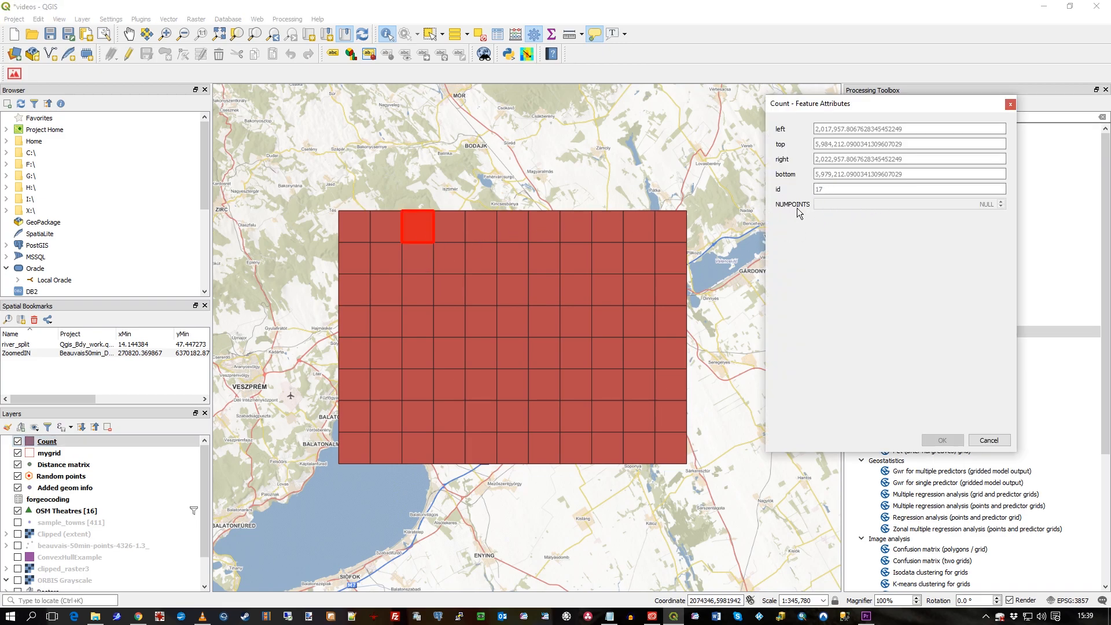
pyautogui.moveTo(586, 336)
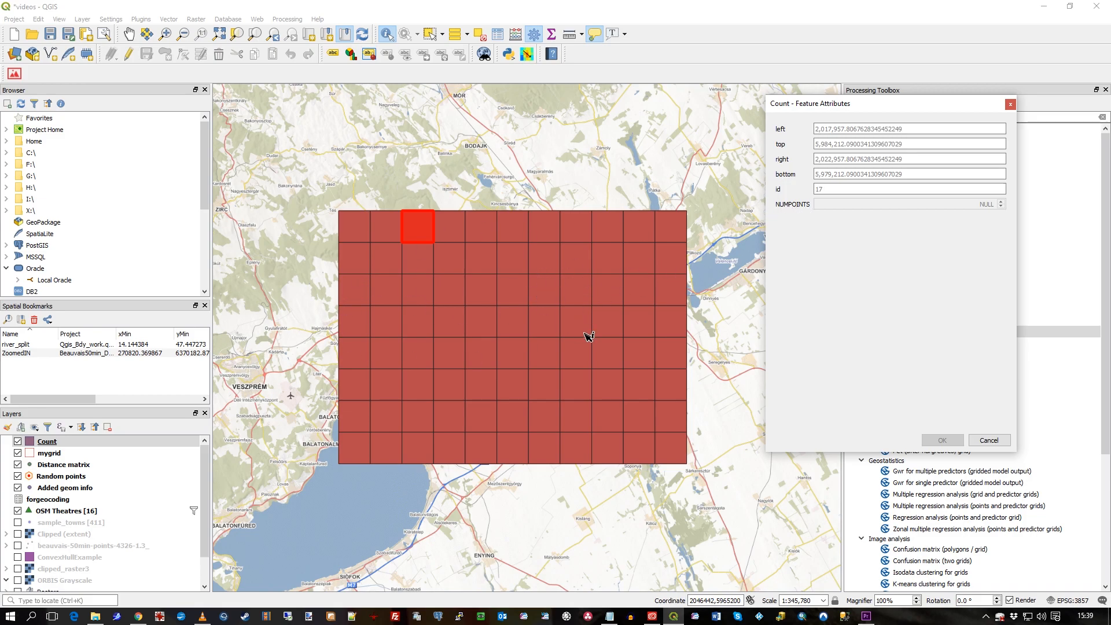
pyautogui.click(606, 353)
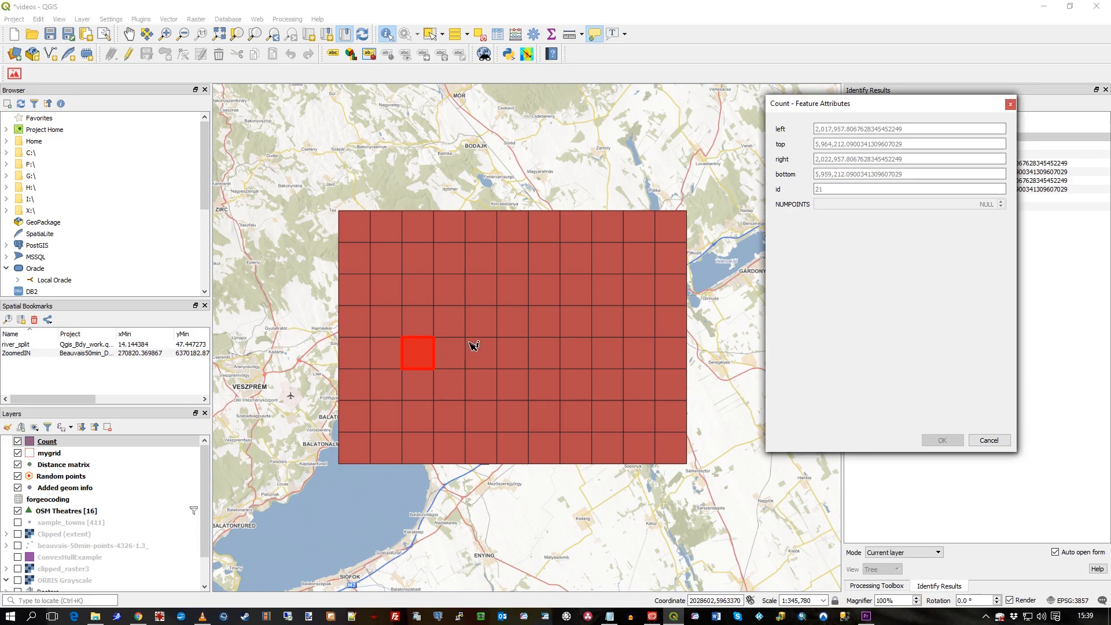
pyautogui.click(575, 320)
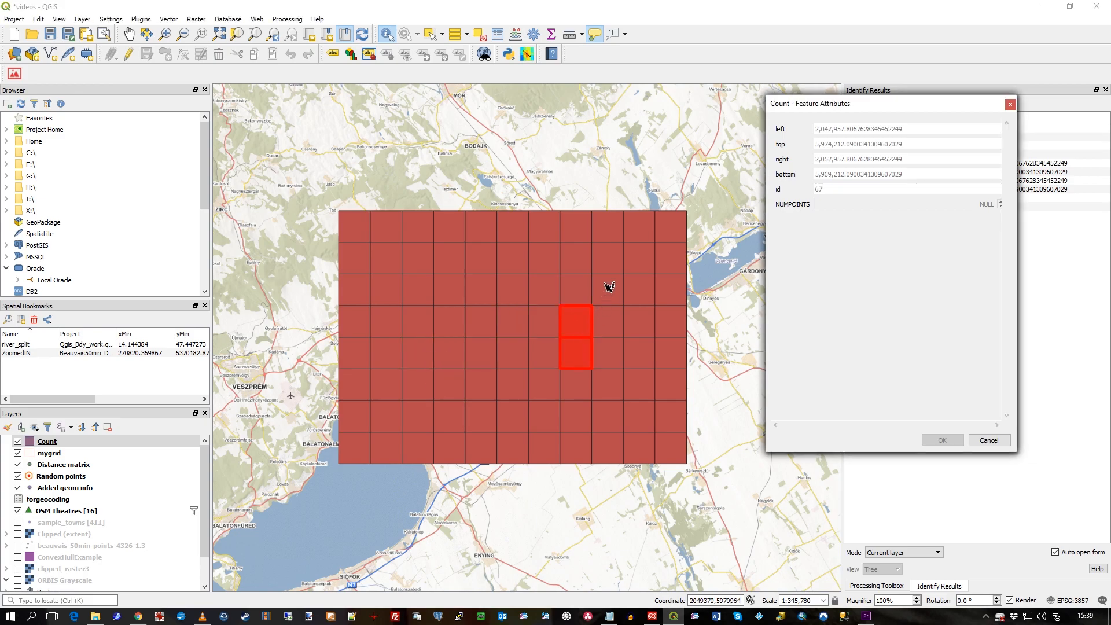
pyautogui.click(606, 259)
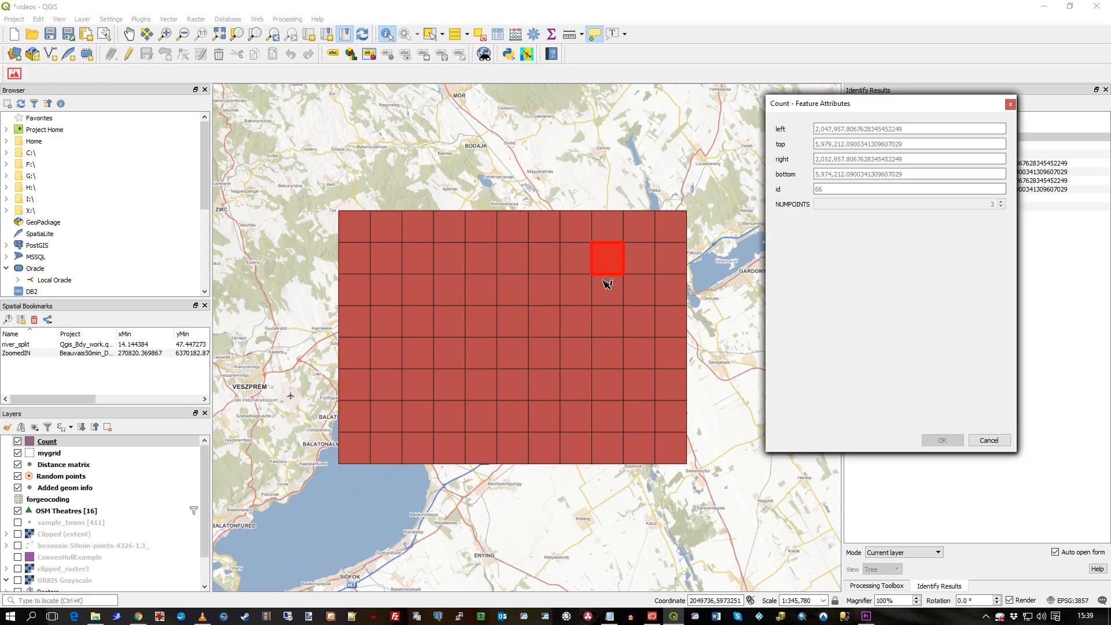
pyautogui.moveTo(984, 214)
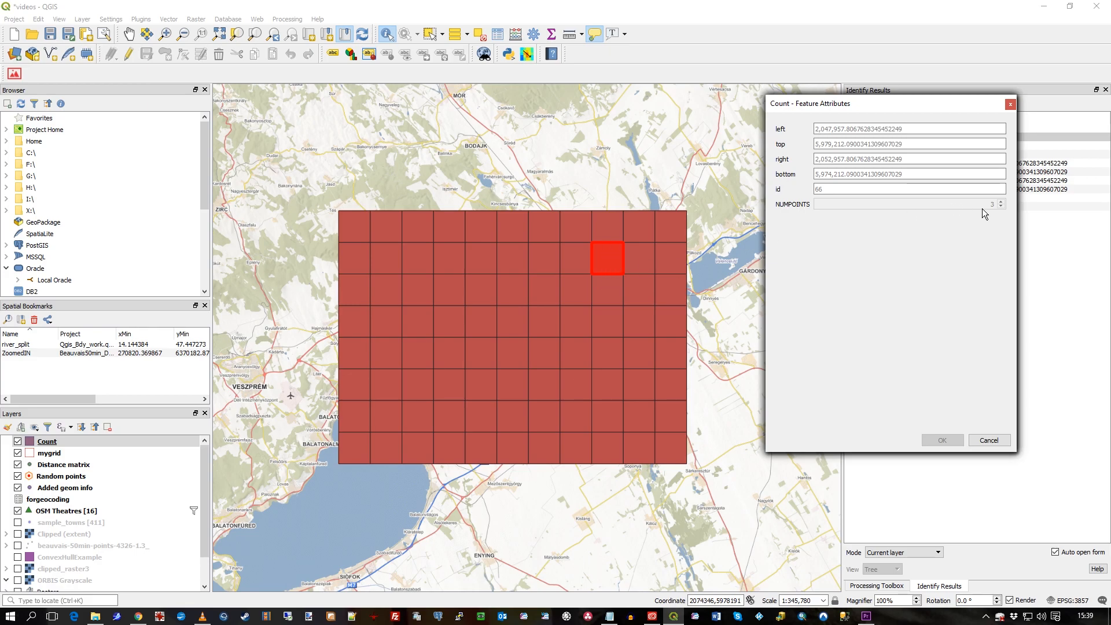
pyautogui.click(50, 452)
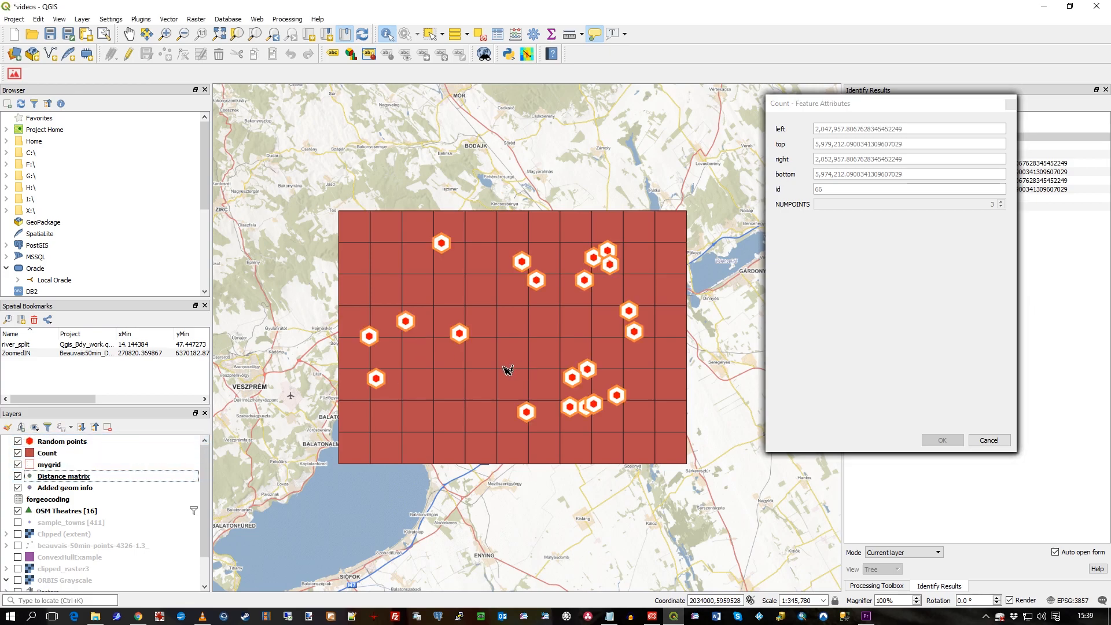
pyautogui.click(447, 388)
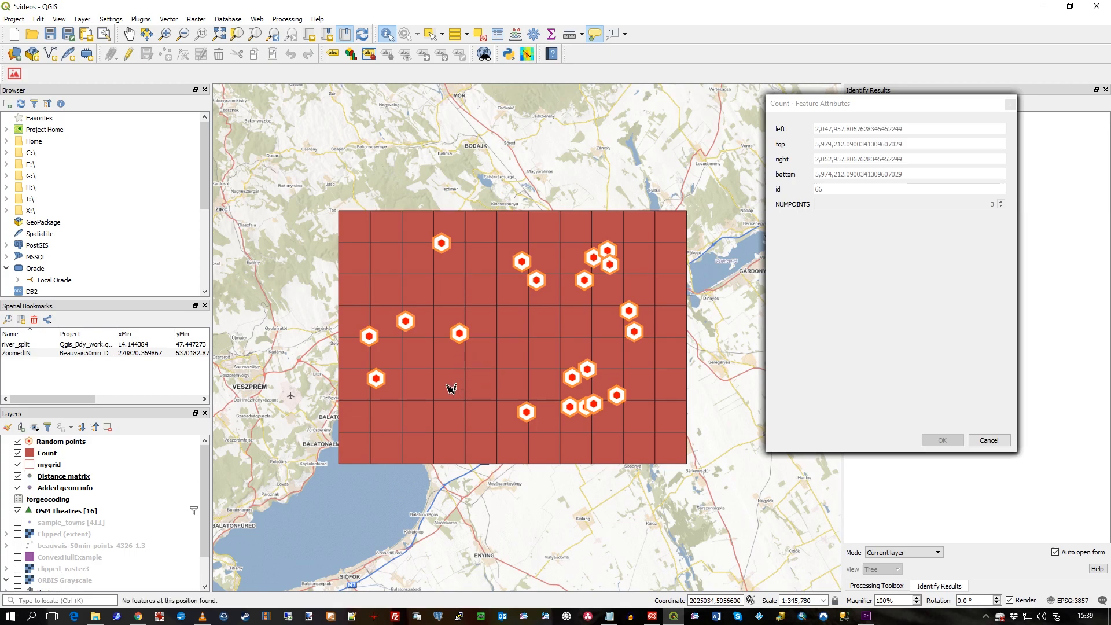
pyautogui.moveTo(395, 383)
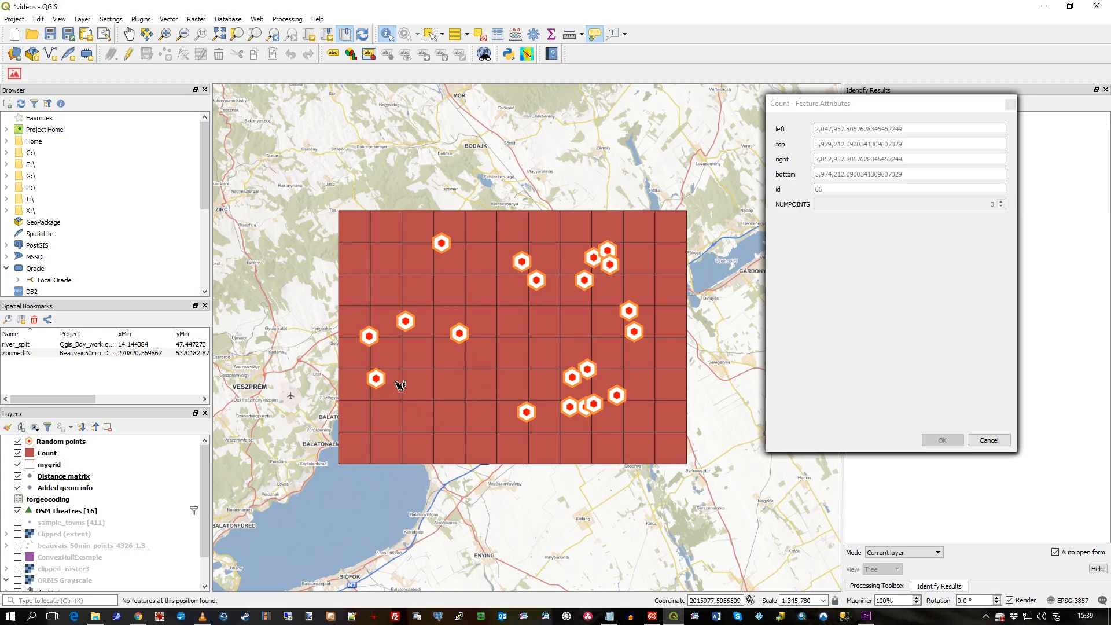
pyautogui.moveTo(598, 271)
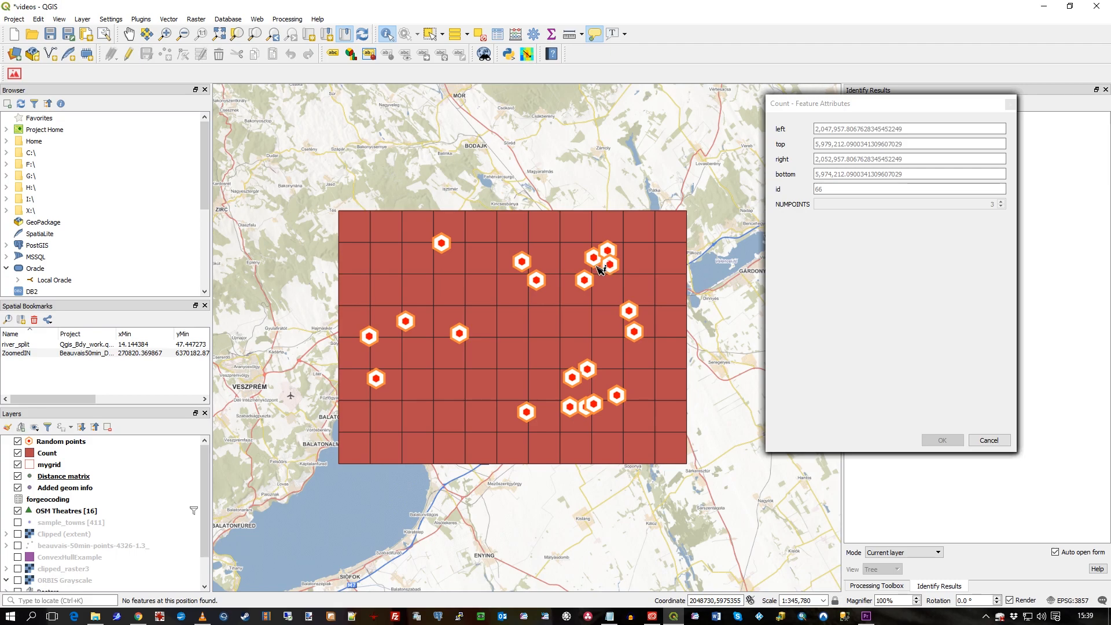
pyautogui.moveTo(614, 262)
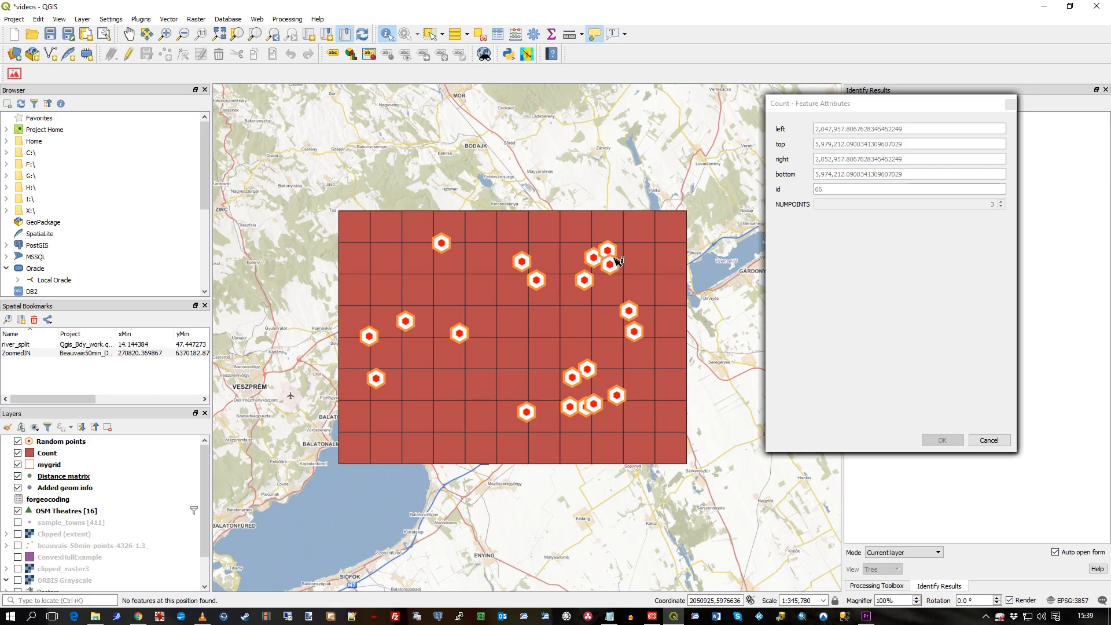
pyautogui.moveTo(617, 258)
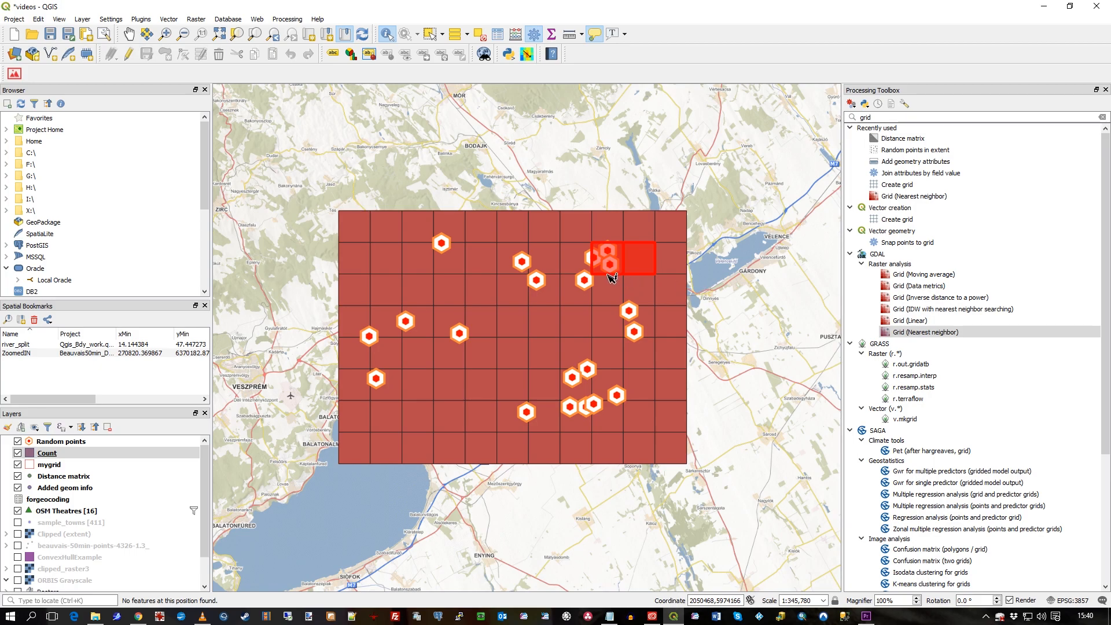
pyautogui.click(607, 283)
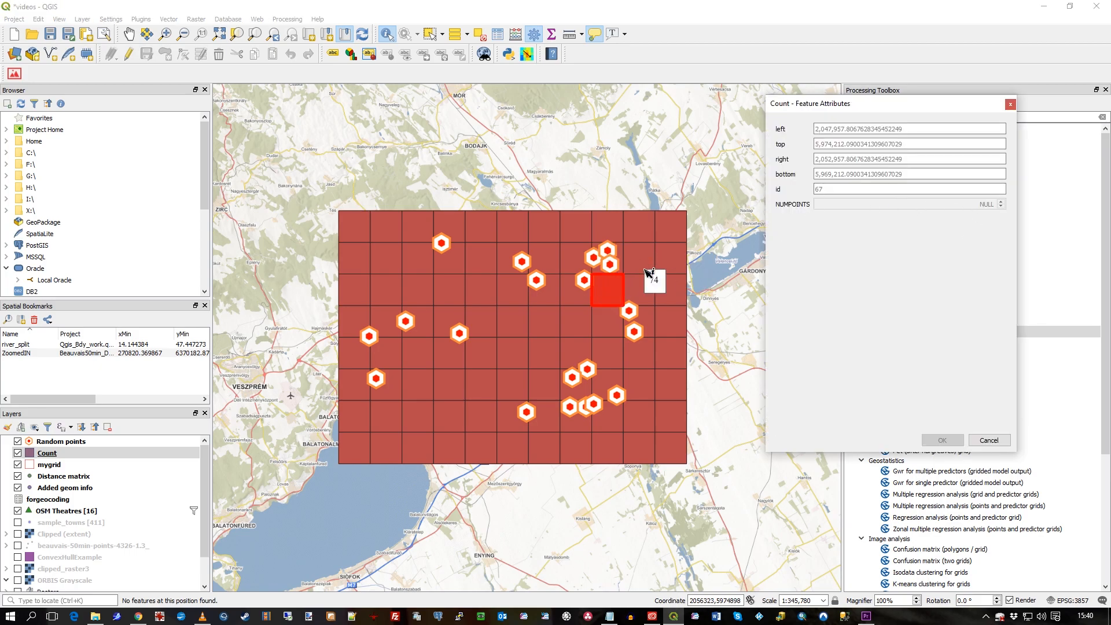
pyautogui.moveTo(415, 435)
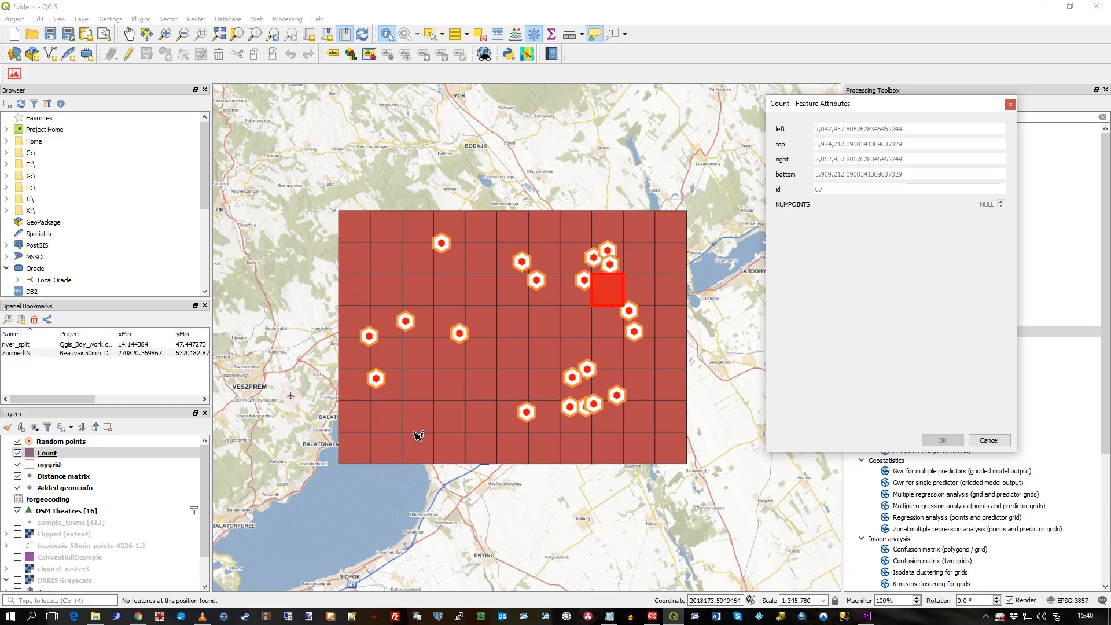
pyautogui.moveTo(433, 369)
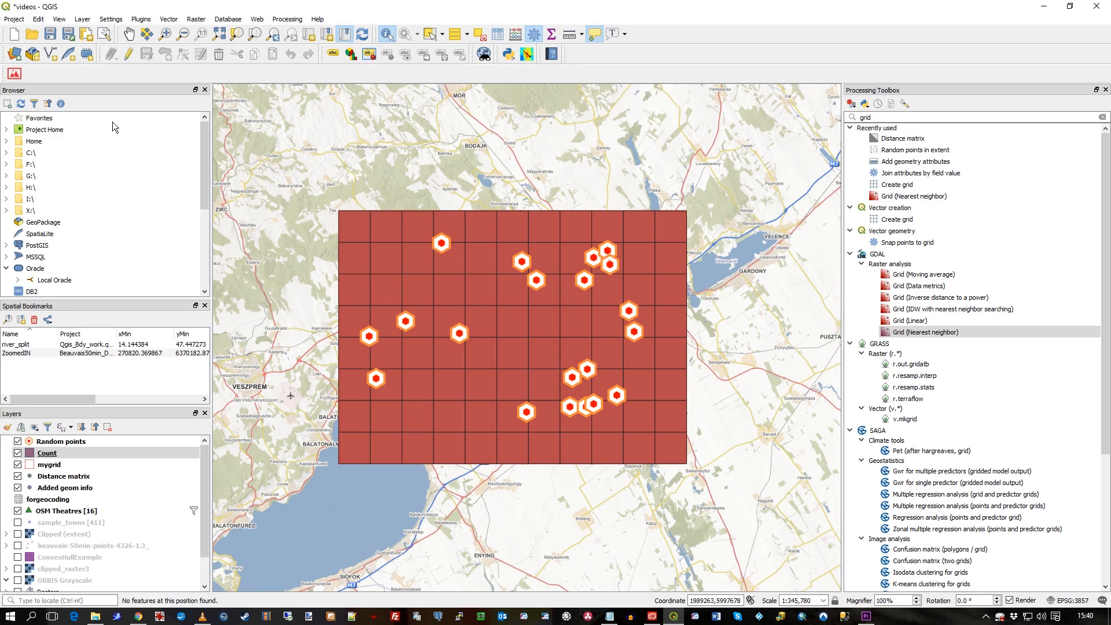
# Set the Count layer's symbology to Categorized on NUMPOINTS and classify into values 0–3
pyautogui.click(47, 453)
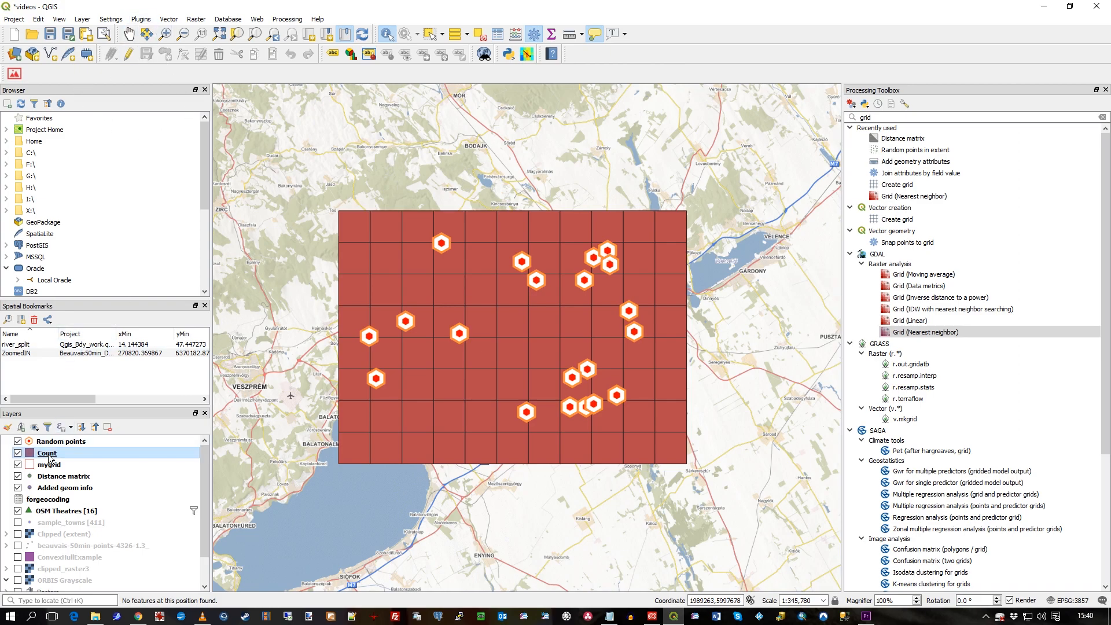
pyautogui.doubleClick(47, 453)
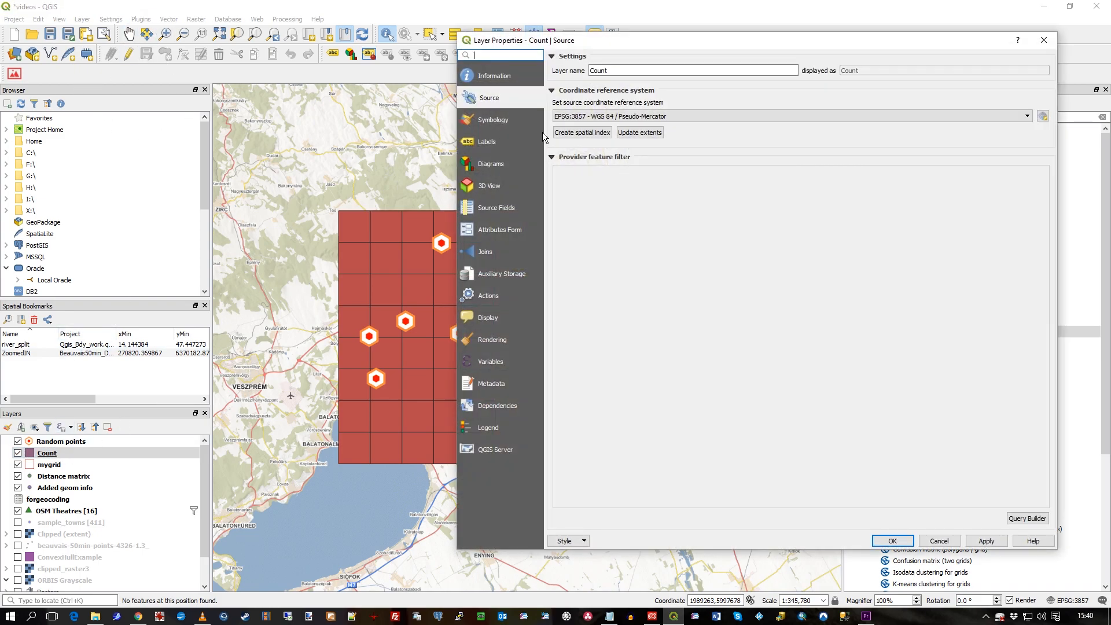
pyautogui.click(493, 119)
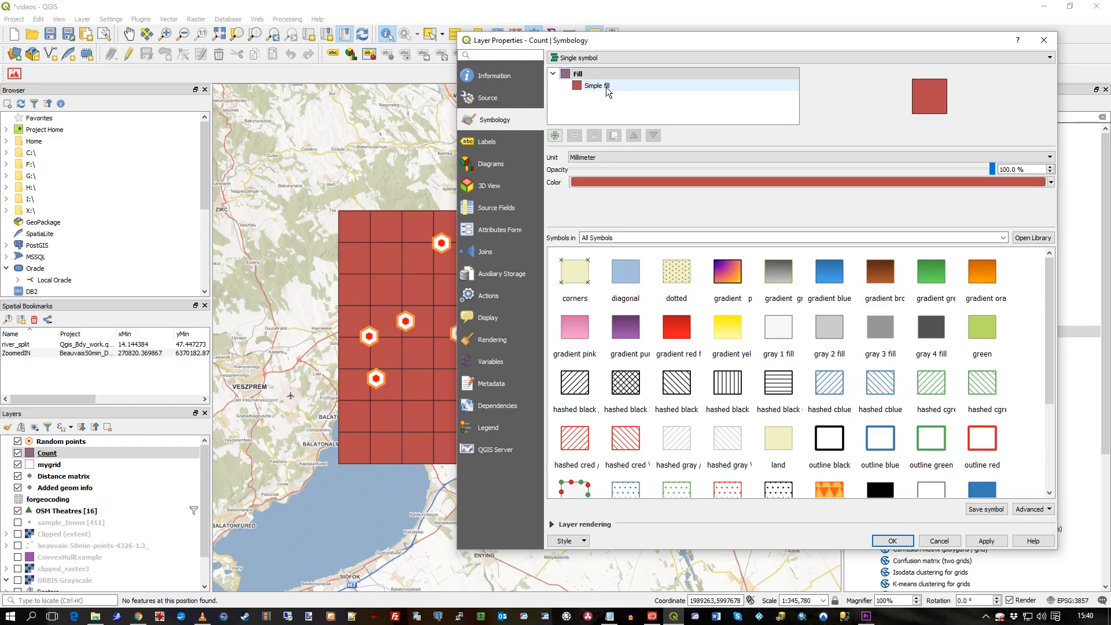
pyautogui.click(596, 85)
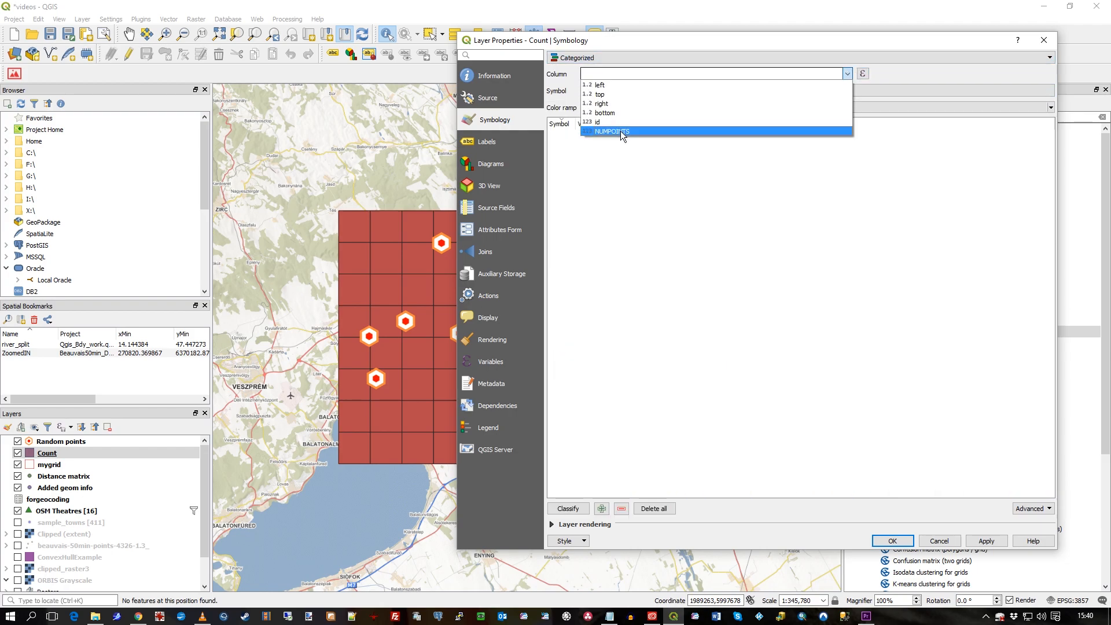
pyautogui.click(611, 131)
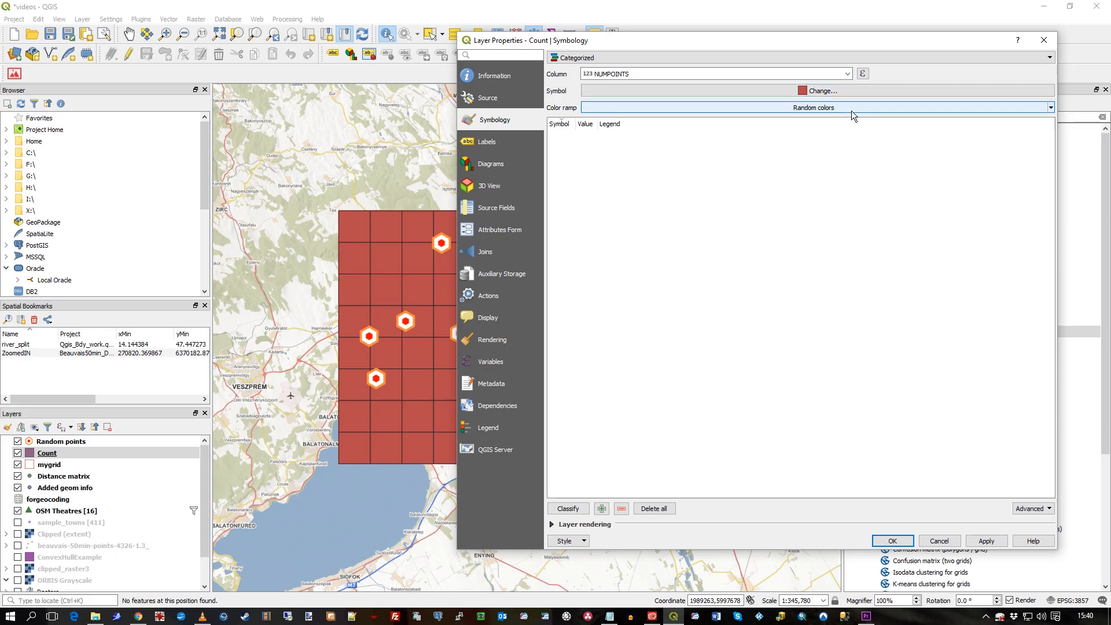
pyautogui.click(567, 508)
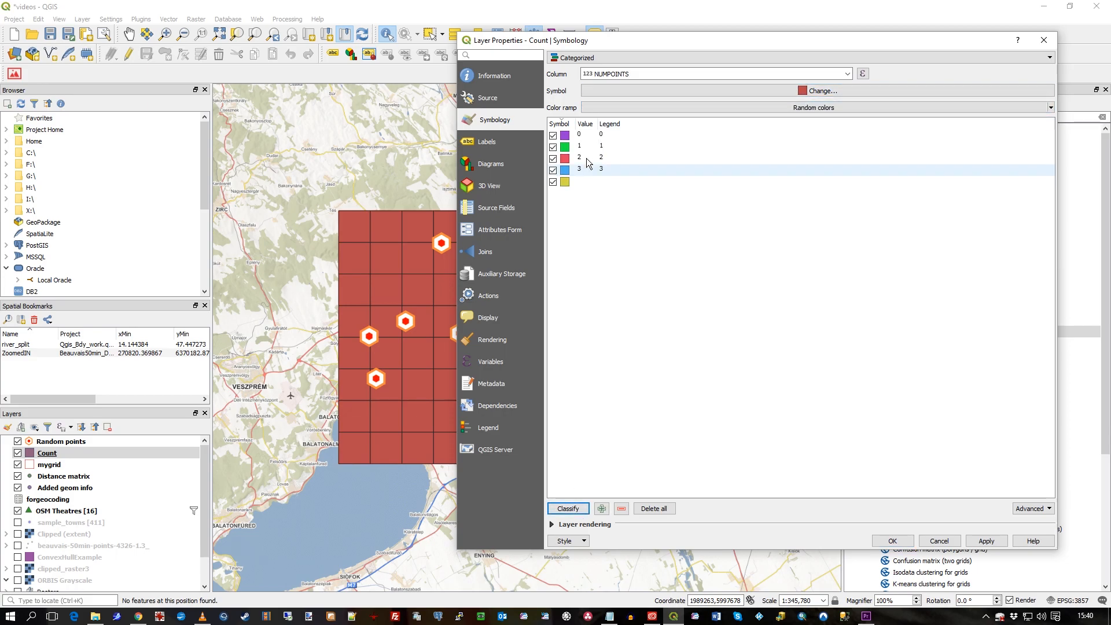
pyautogui.click(579, 134)
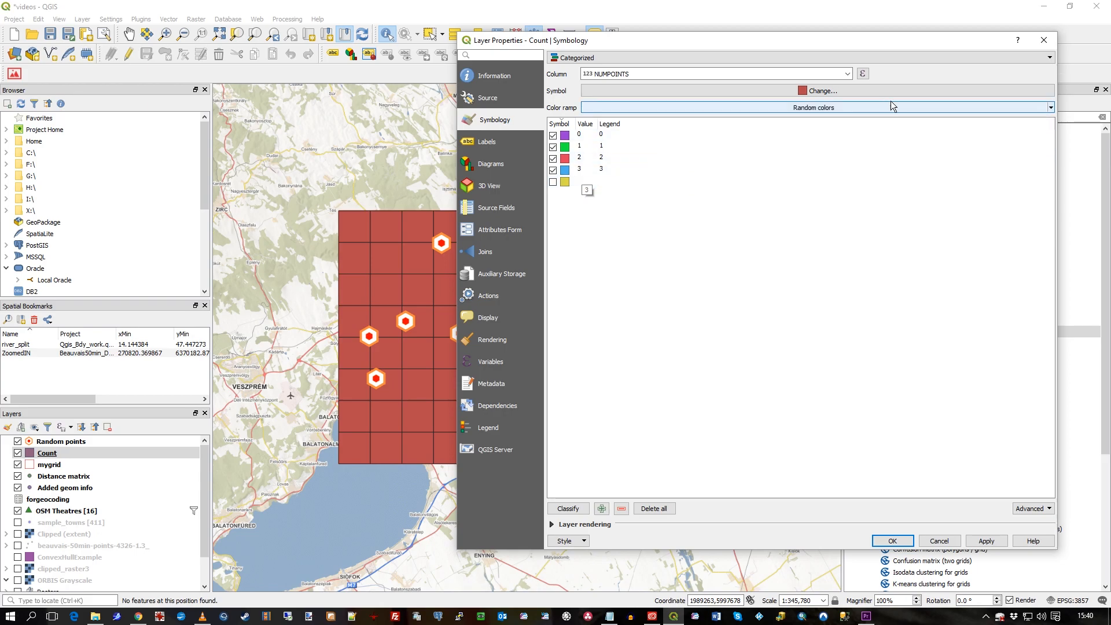
# Apply the Reds colour ramp to the NUMPOINTS categories and confirm Layer Properties
pyautogui.click(814, 107)
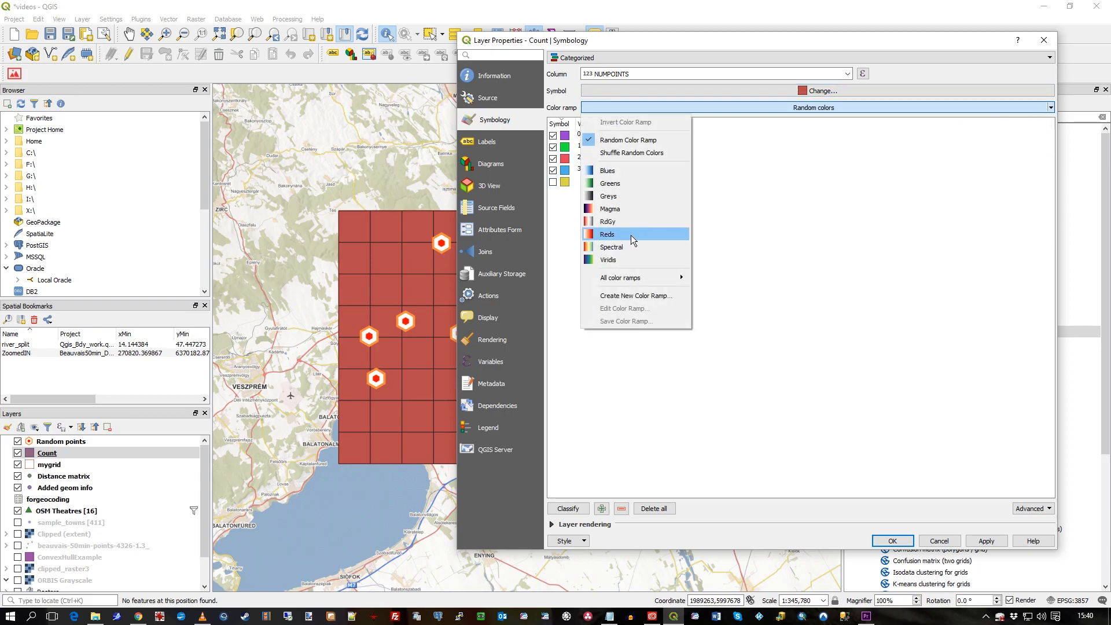
pyautogui.click(606, 233)
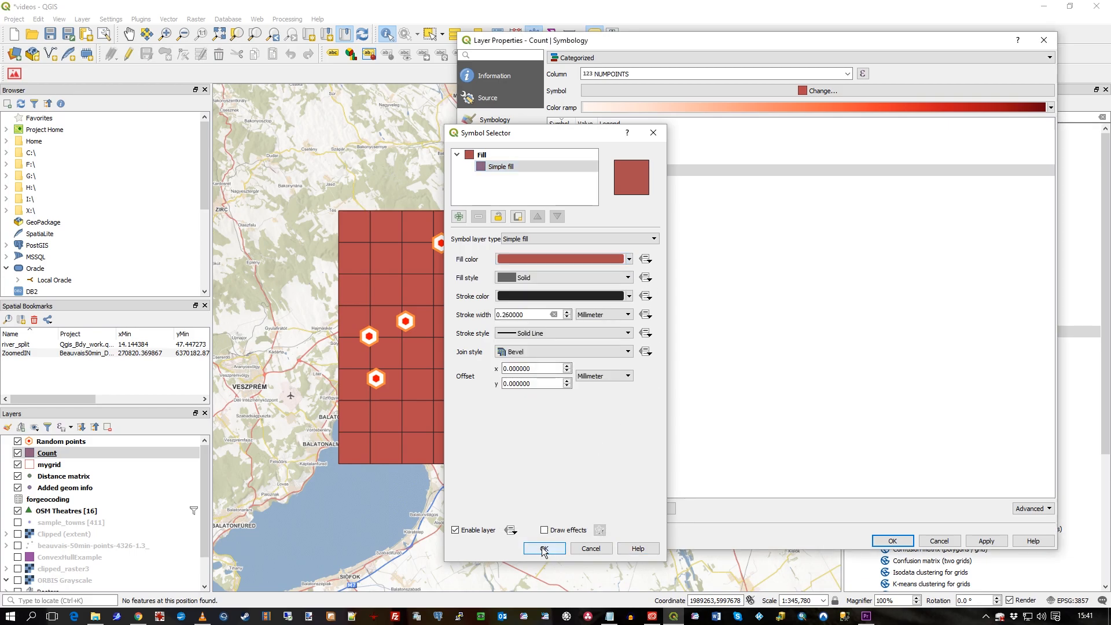
pyautogui.click(543, 548)
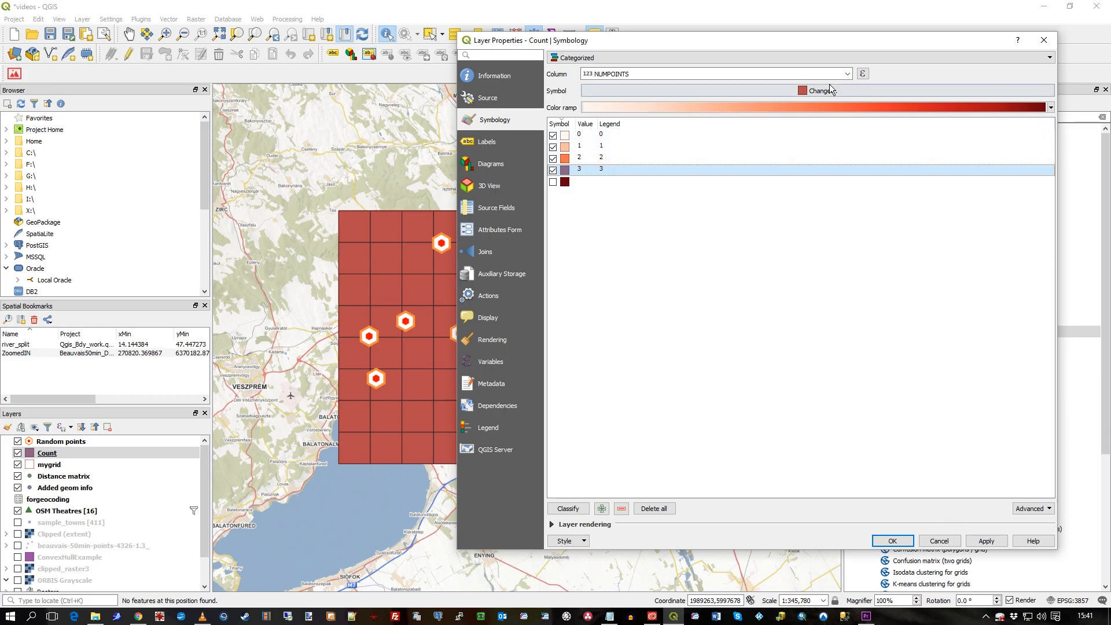
pyautogui.click(647, 60)
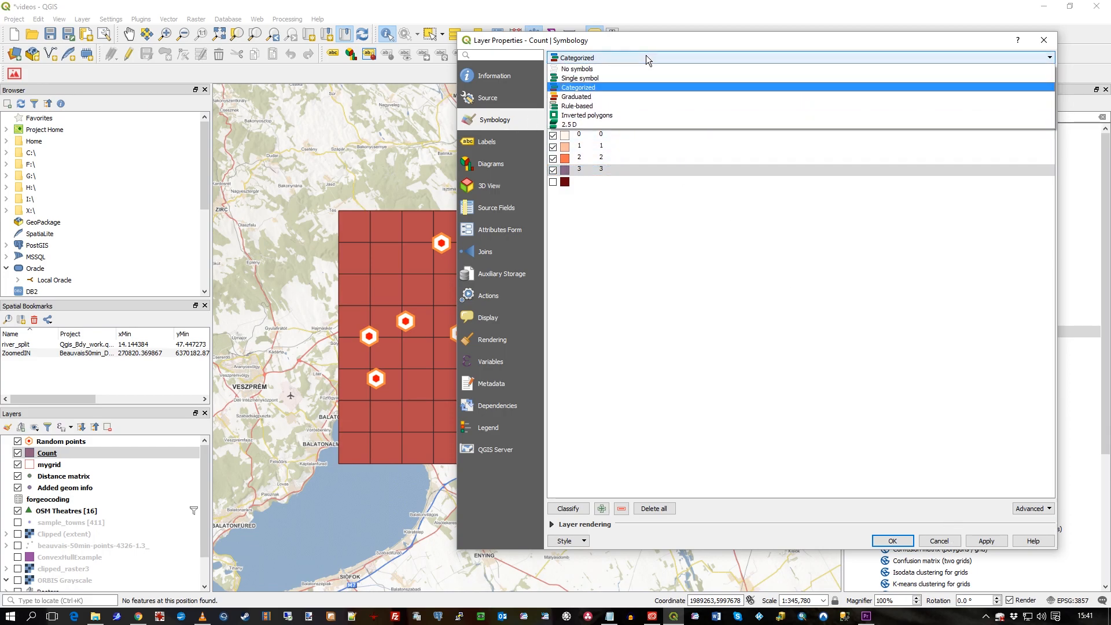
pyautogui.click(578, 87)
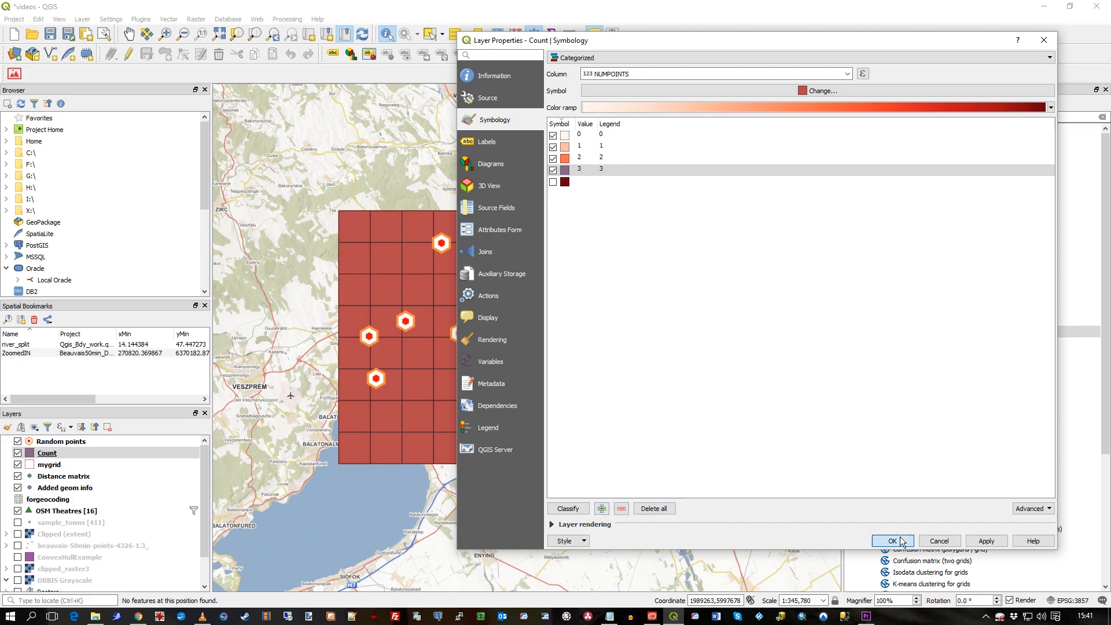
pyautogui.click(892, 540)
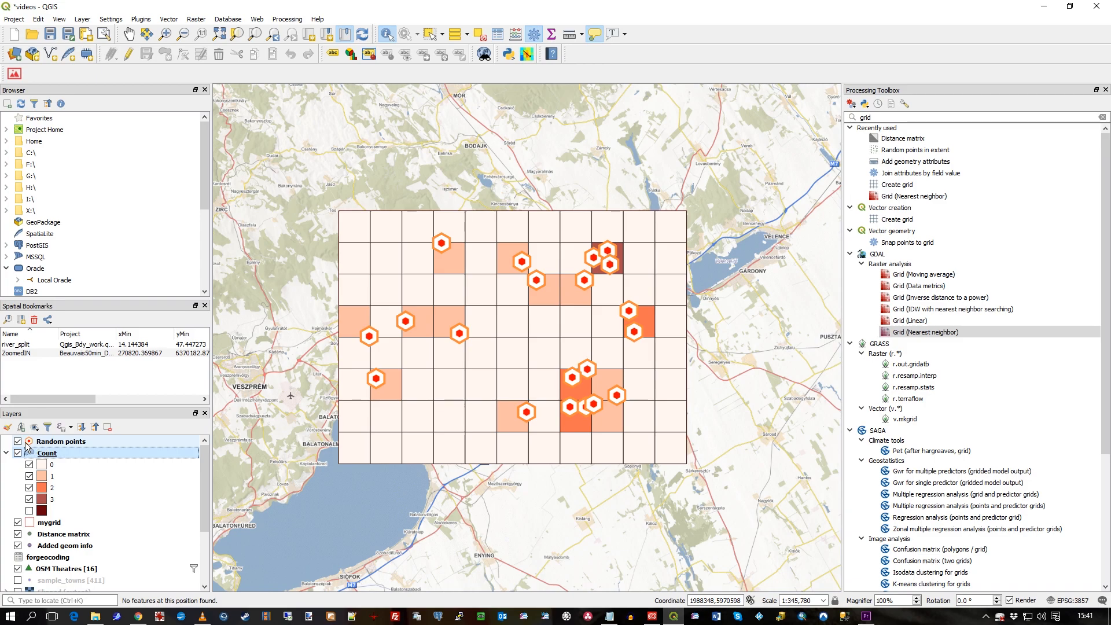
# Uncheck the Random points layer, leaving only the red Count grid visible
pyautogui.click(15, 441)
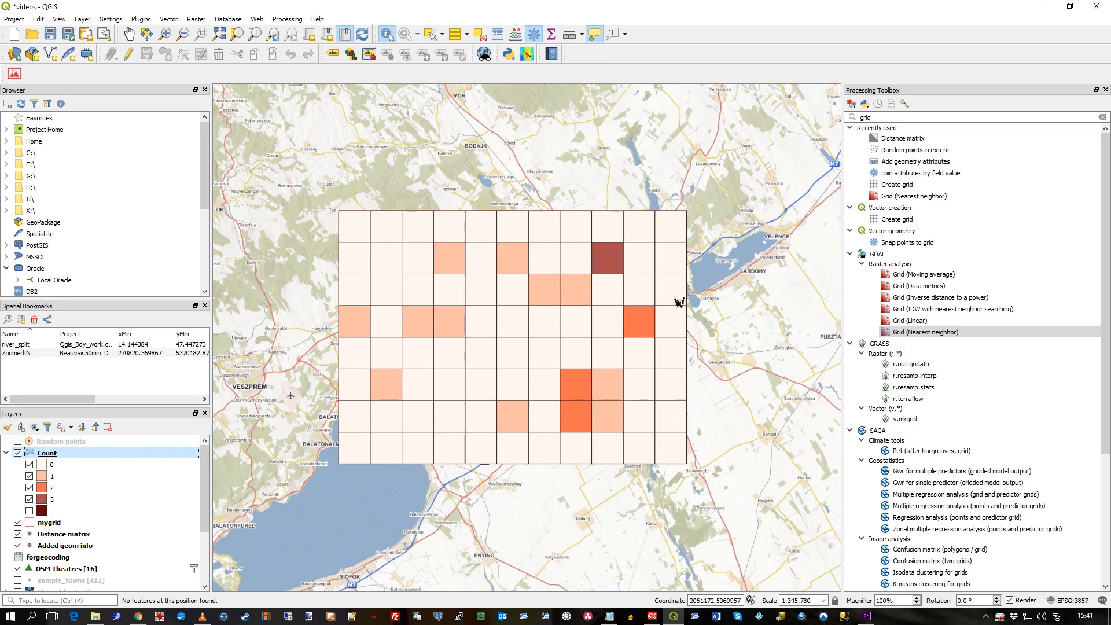
pyautogui.moveTo(501, 226)
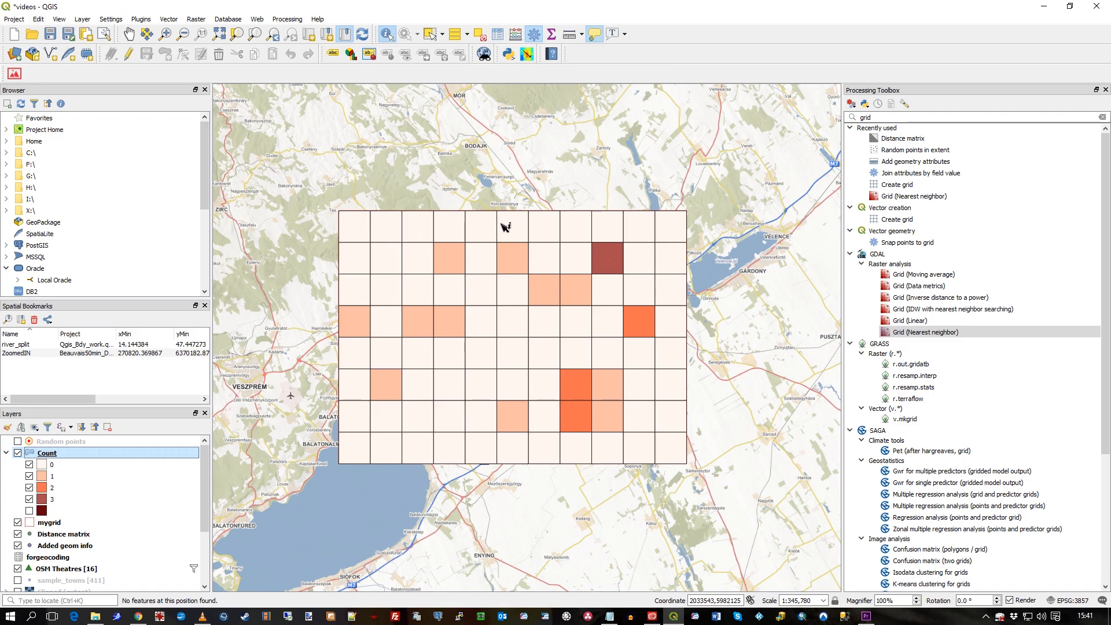
pyautogui.moveTo(527, 329)
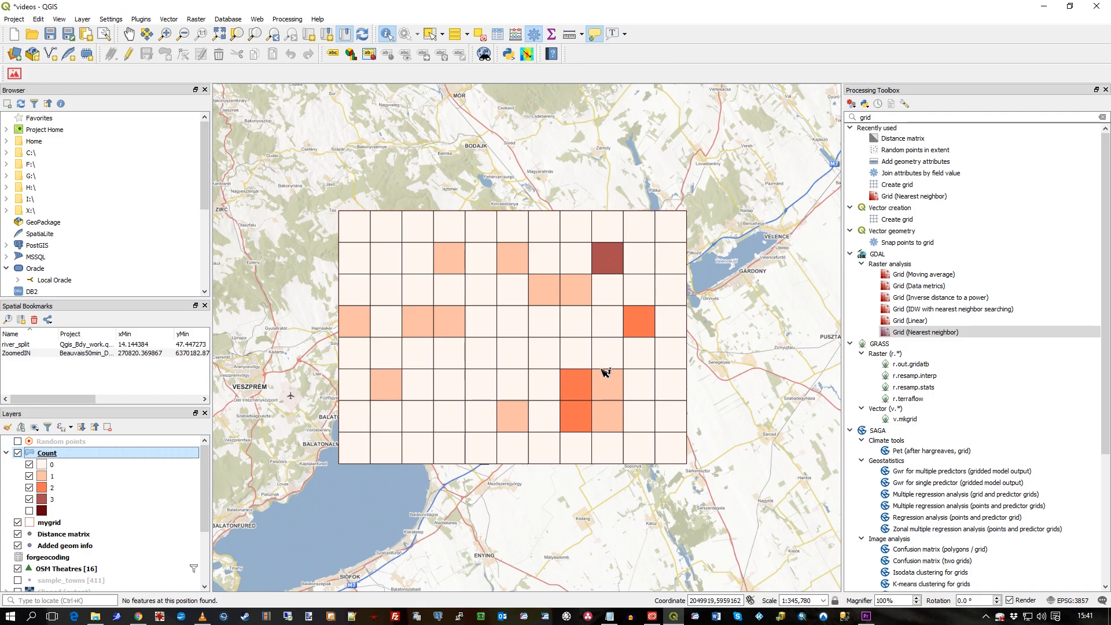
pyautogui.moveTo(612, 253)
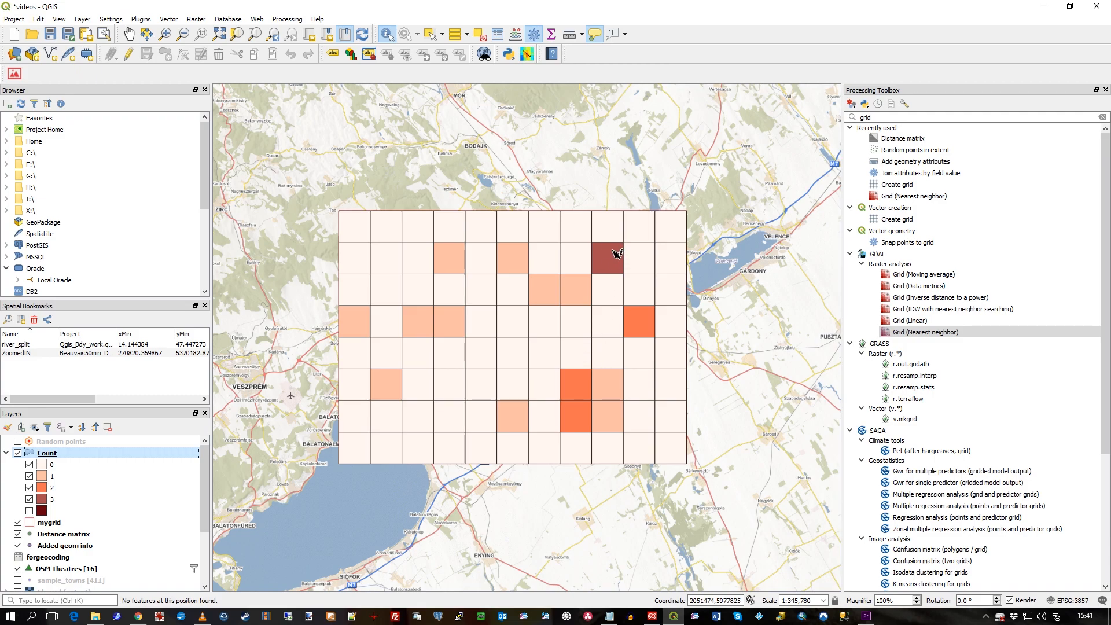
pyautogui.moveTo(645, 345)
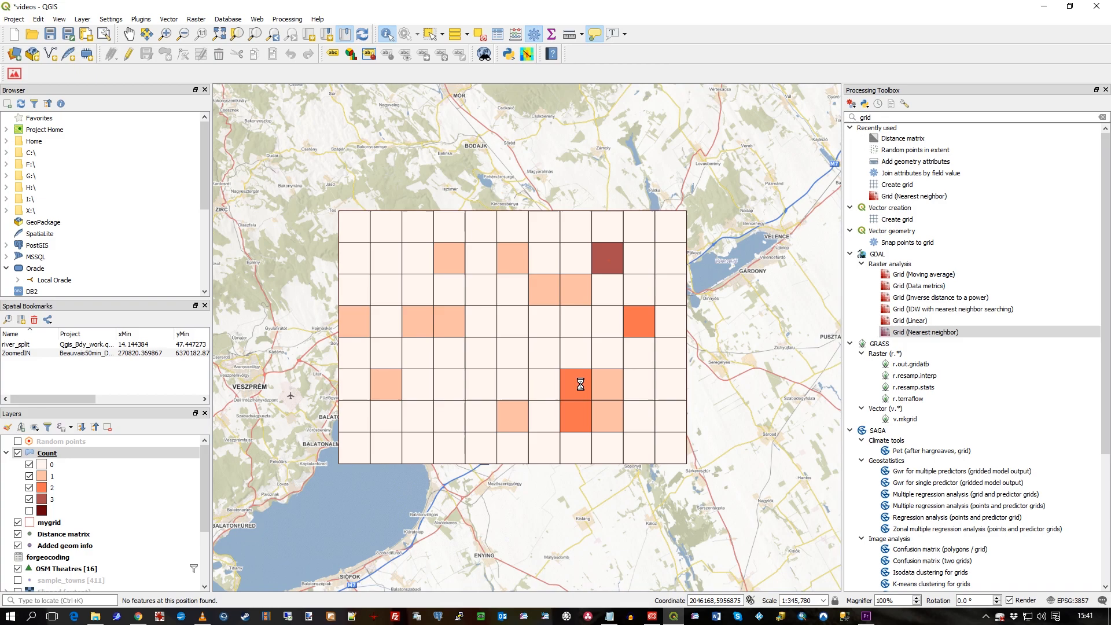
pyautogui.click(577, 384)
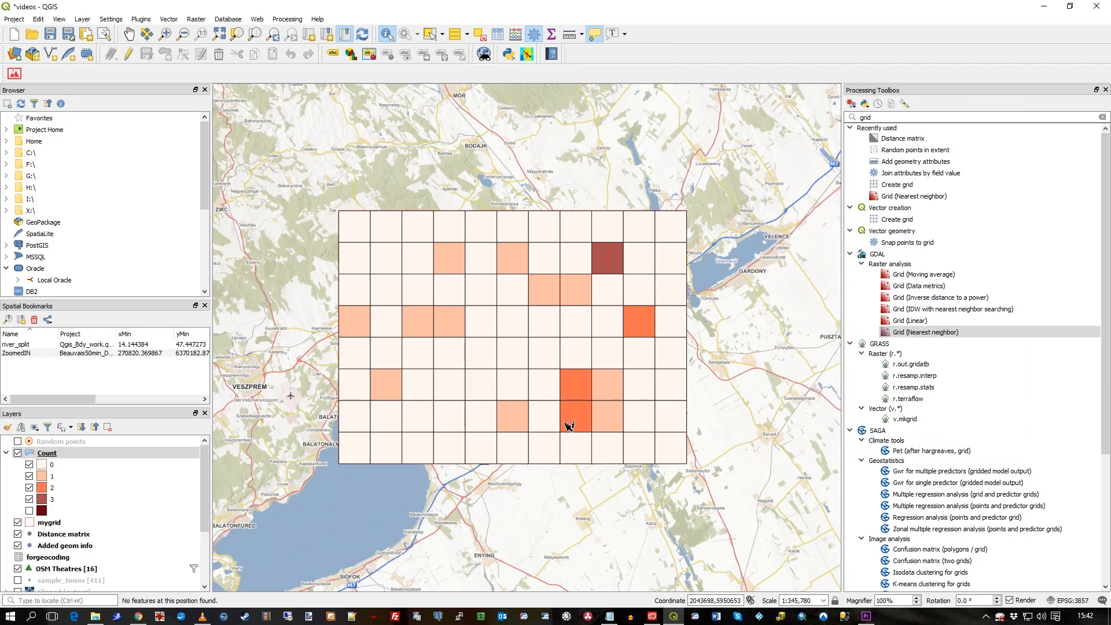
pyautogui.click(46, 452)
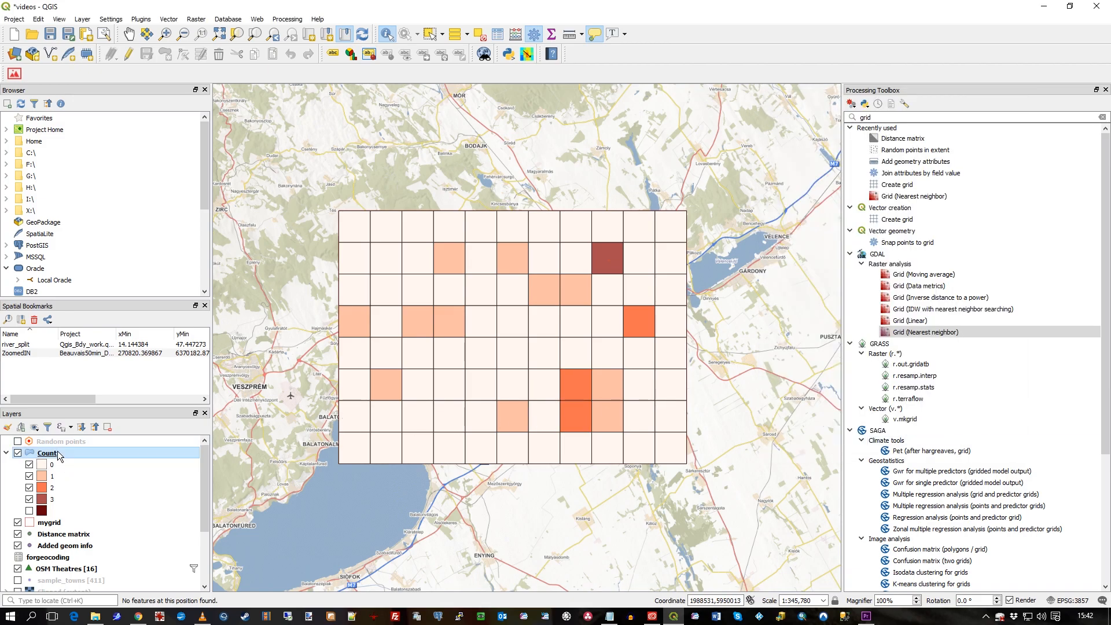
# Lower the Count layer's rendering opacity to 53% and apply
pyautogui.doubleClick(48, 453)
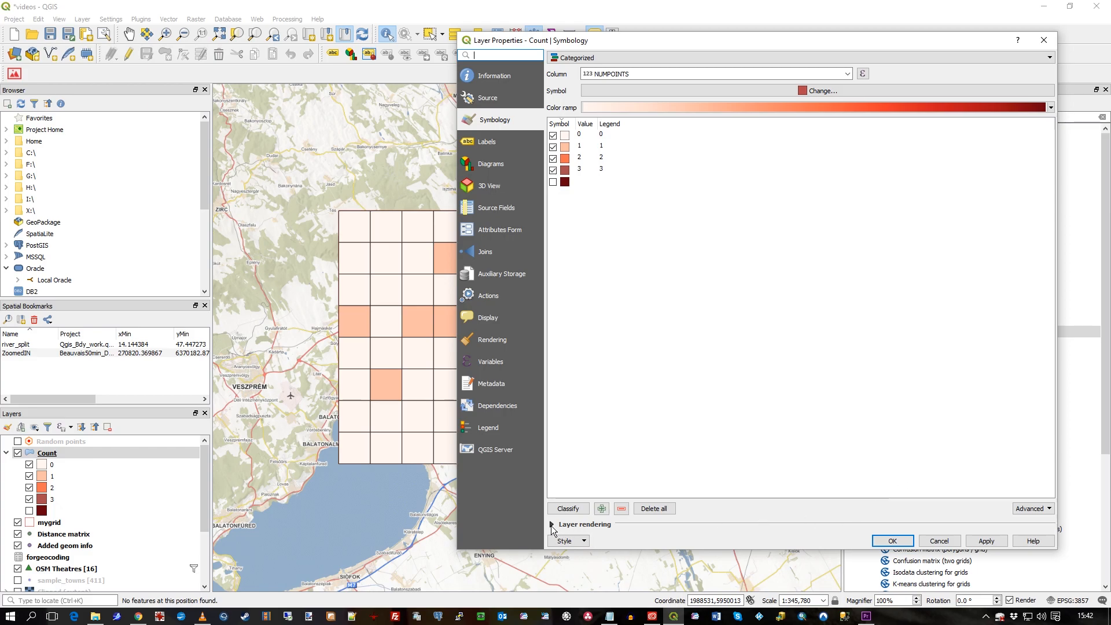
pyautogui.click(552, 528)
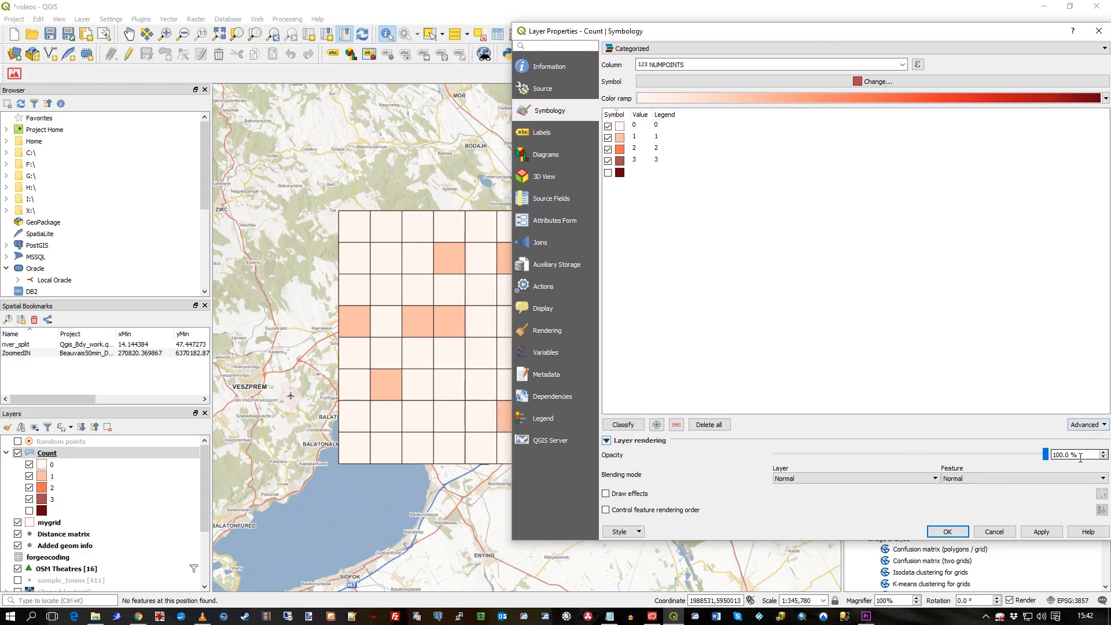
pyautogui.moveTo(1048, 453); pyautogui.dragTo(972, 453)
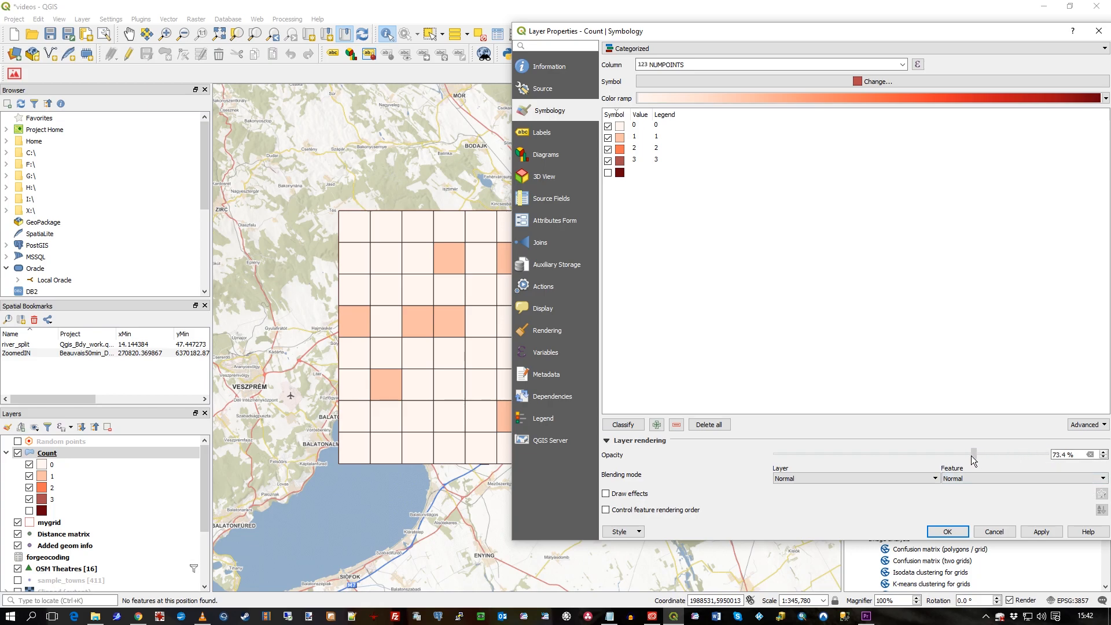
pyautogui.moveTo(973, 454); pyautogui.dragTo(912, 454)
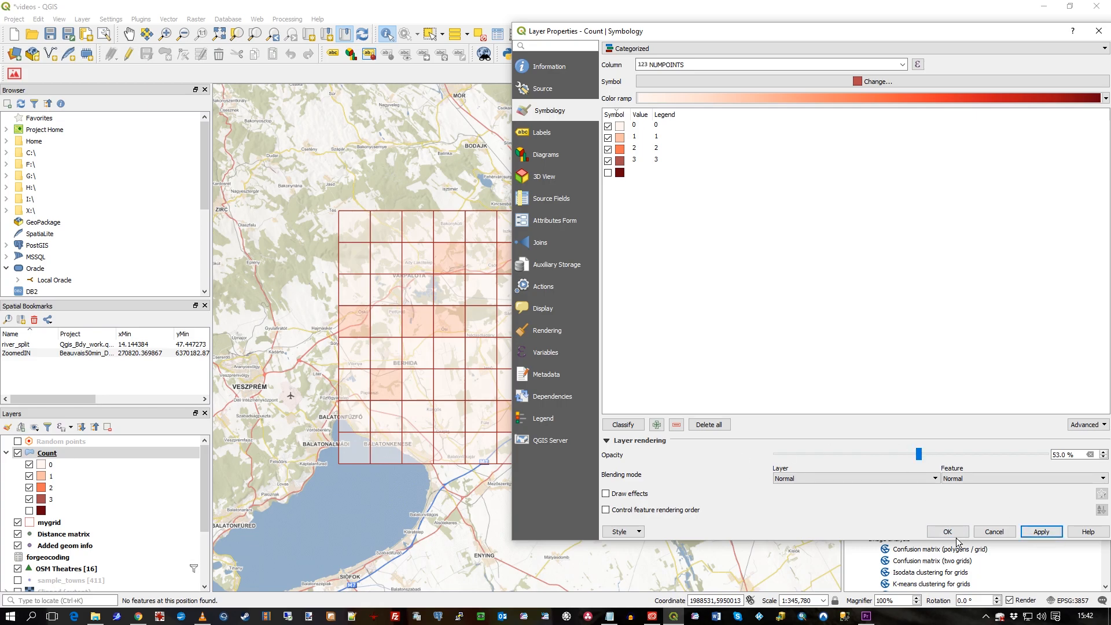
pyautogui.click(947, 531)
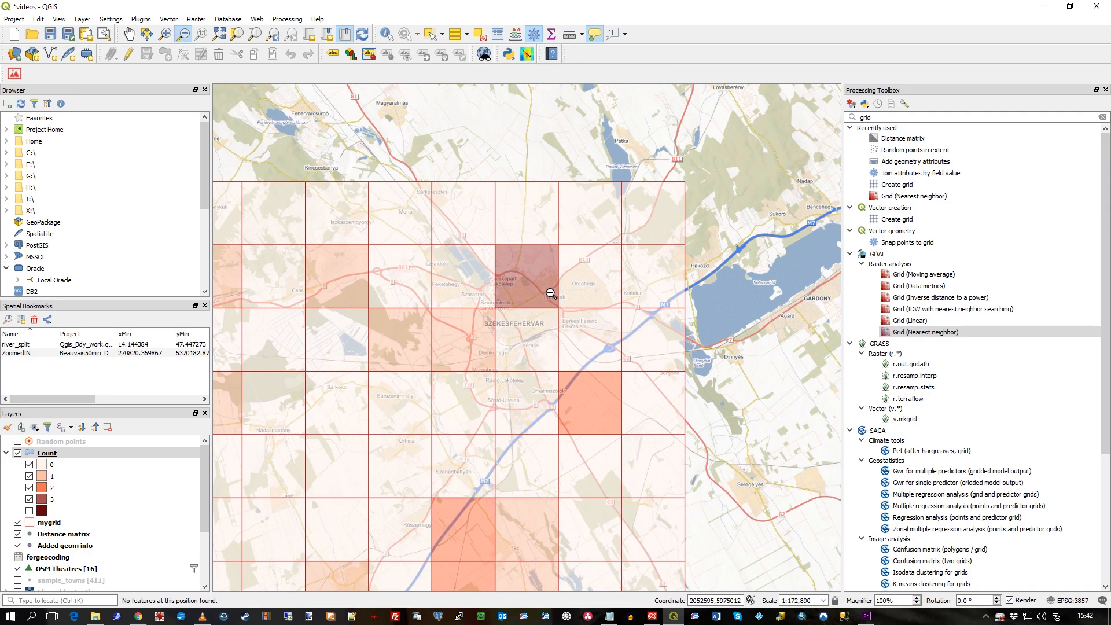
pyautogui.moveTo(527, 301)
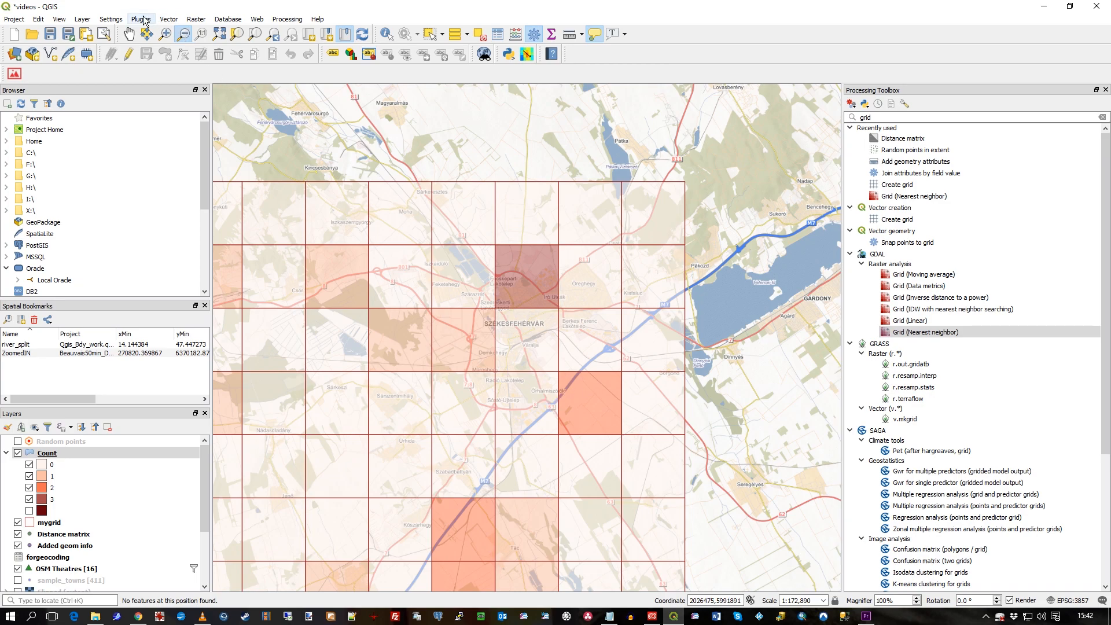
# Browse Vector > Analysis Tools, dismiss the menu, and select the Count layer
pyautogui.click(167, 19)
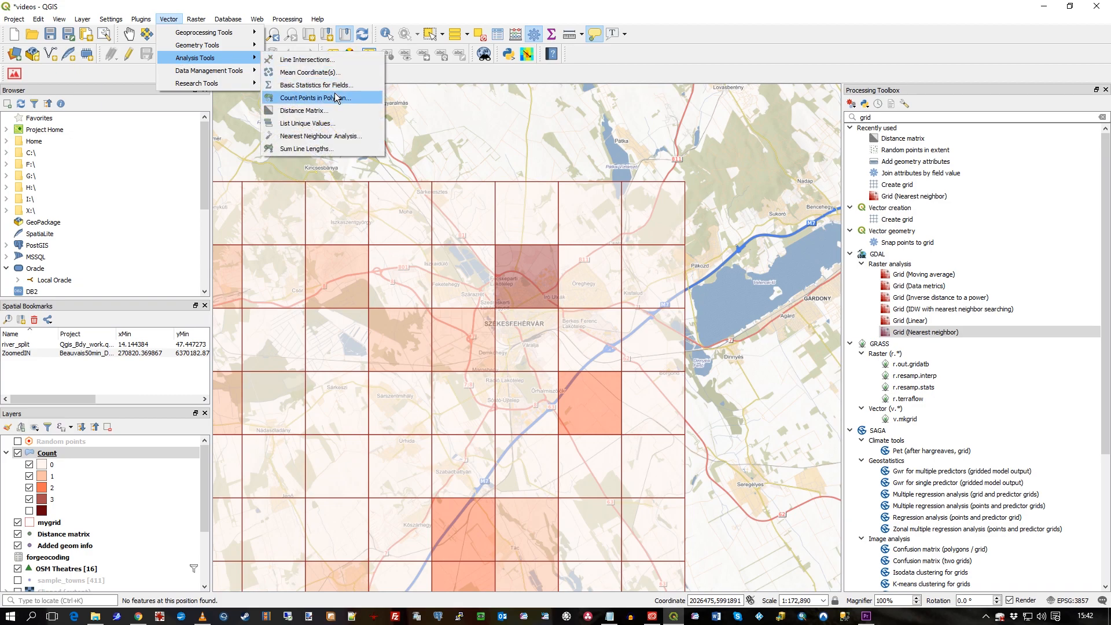
pyautogui.moveTo(353, 101)
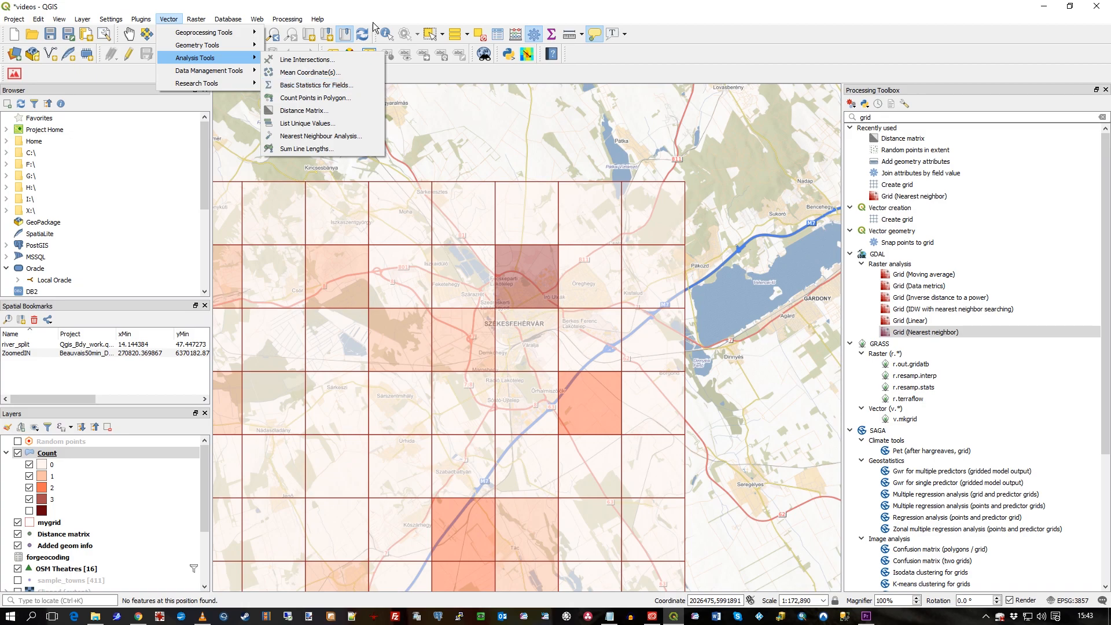
pyautogui.click(47, 452)
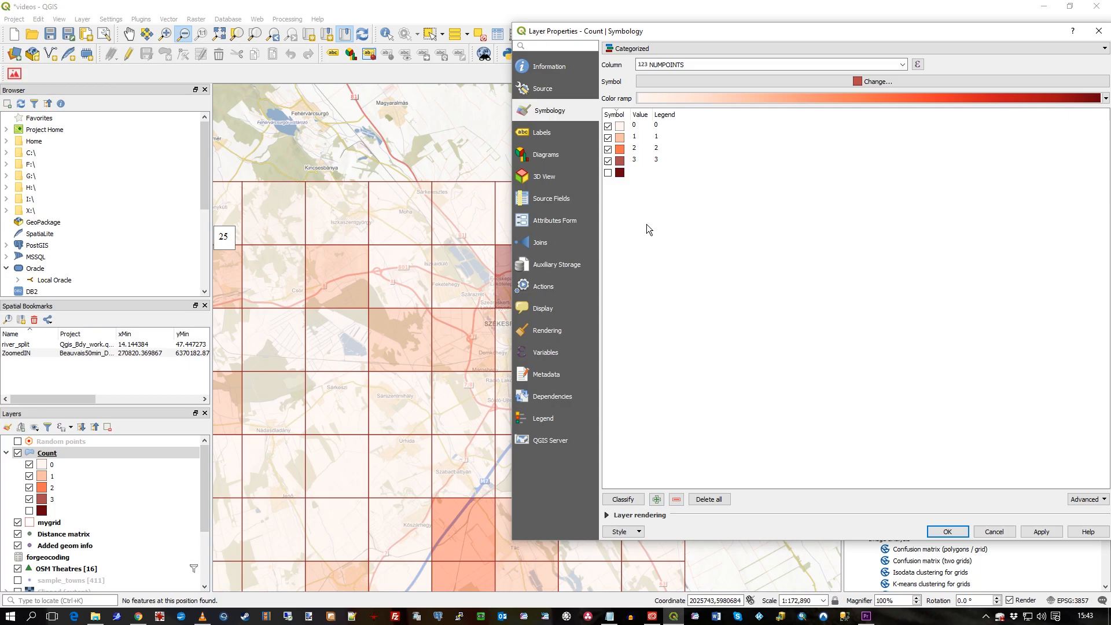
# Try removing category 1 and adding categories, then cancel without saving
pyautogui.click(676, 499)
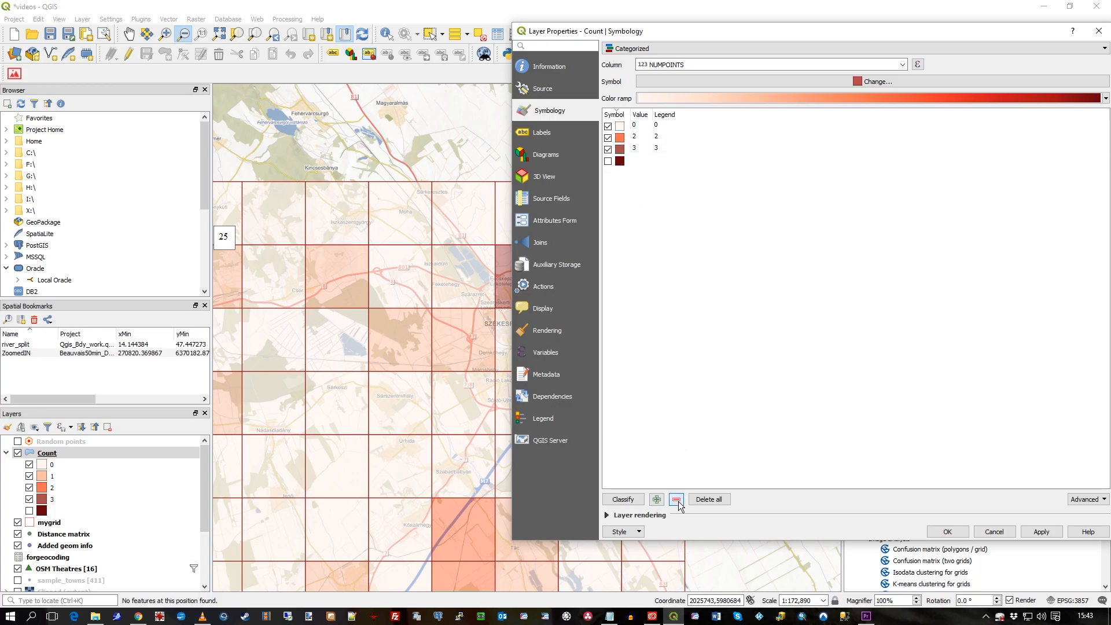
pyautogui.click(656, 499)
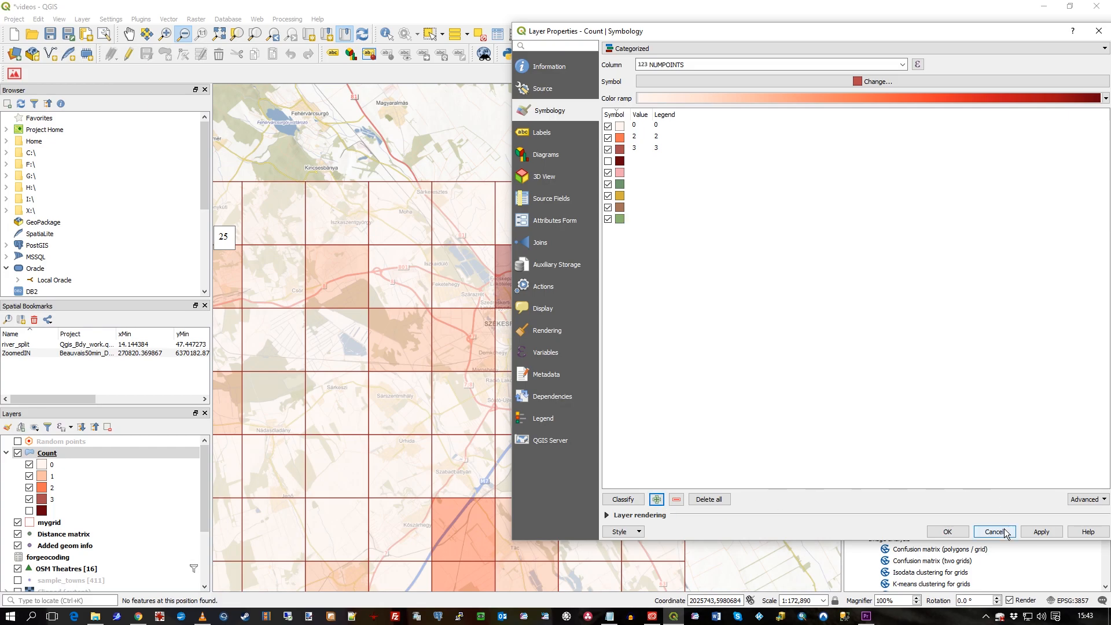
pyautogui.click(994, 531)
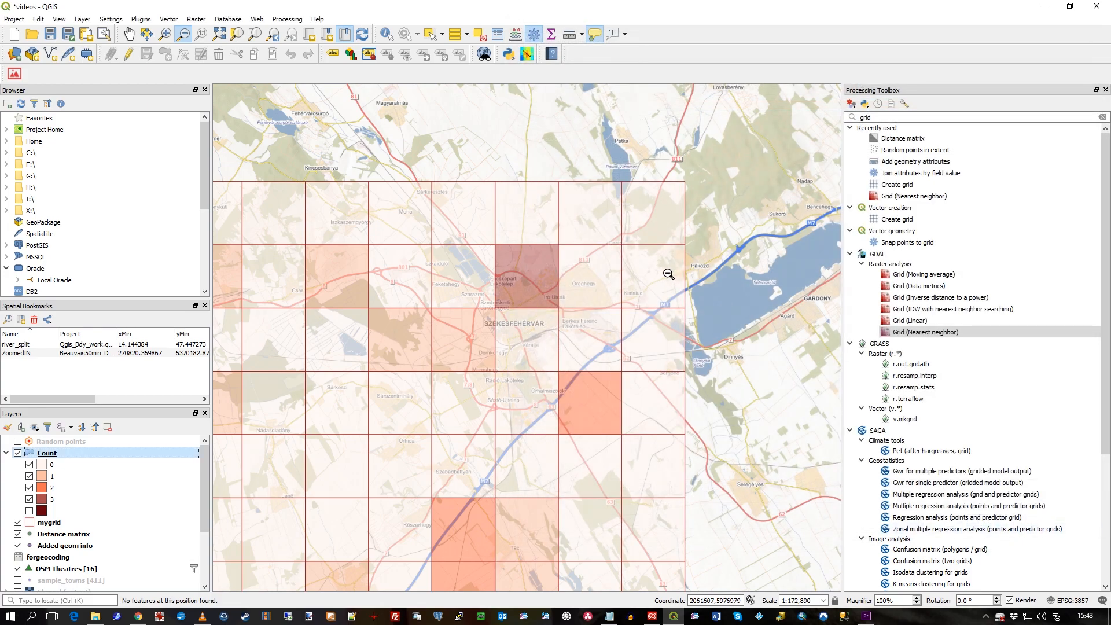